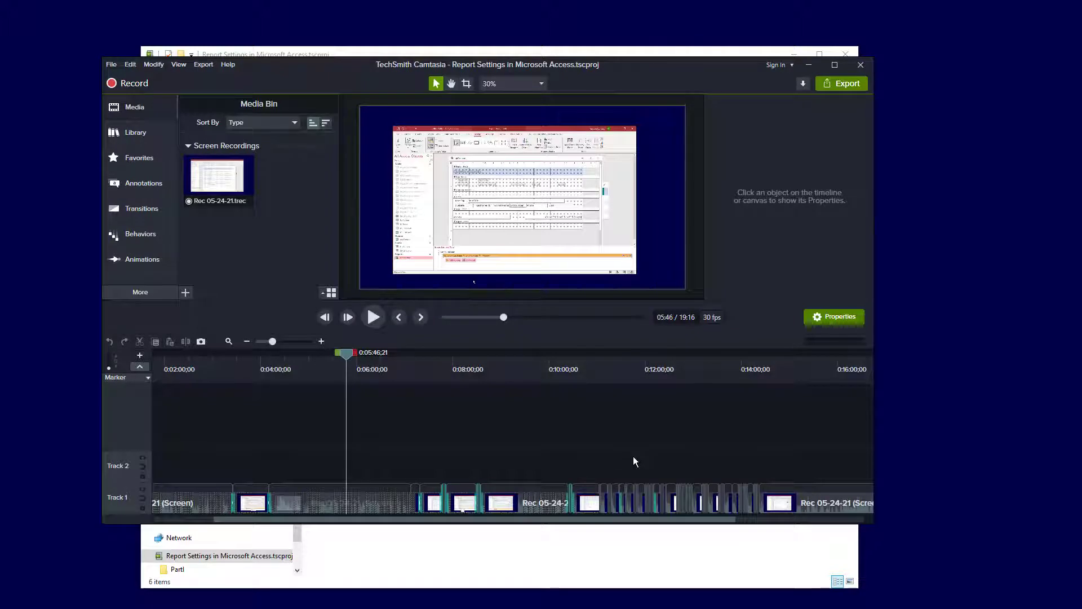
{"action": "mouse_move", "coordinate": [656, 431]}
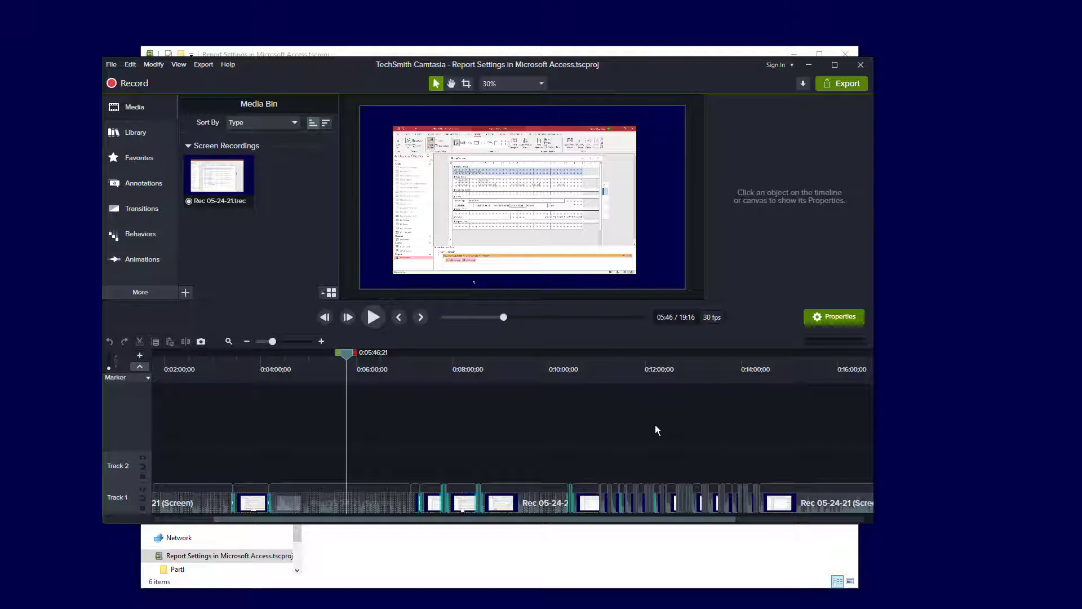
{"action": "mouse_move", "coordinate": [769, 430]}
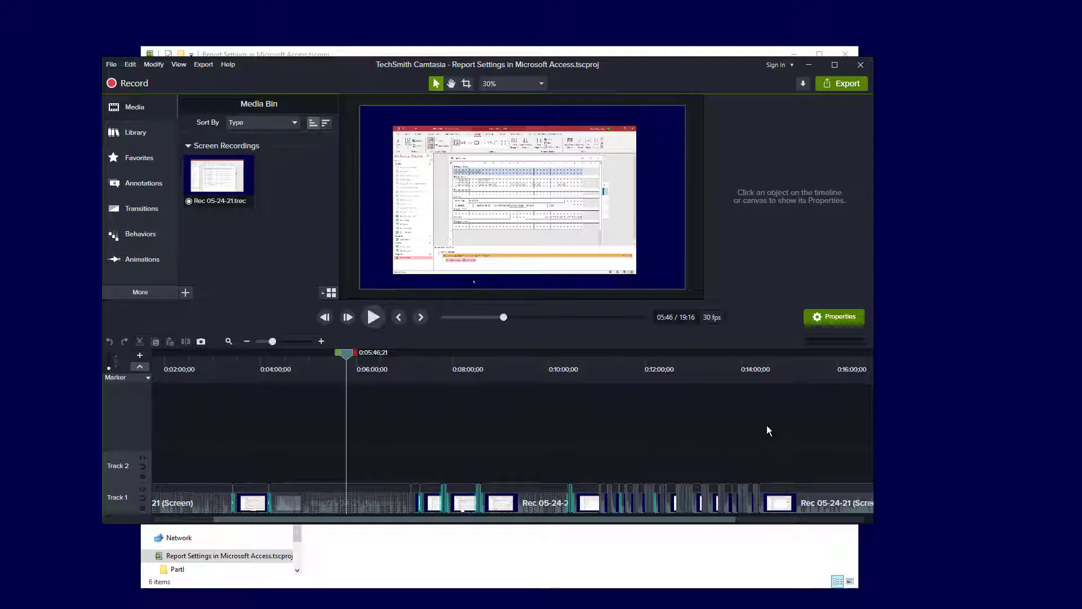
{"action": "mouse_move", "coordinate": [549, 521]}
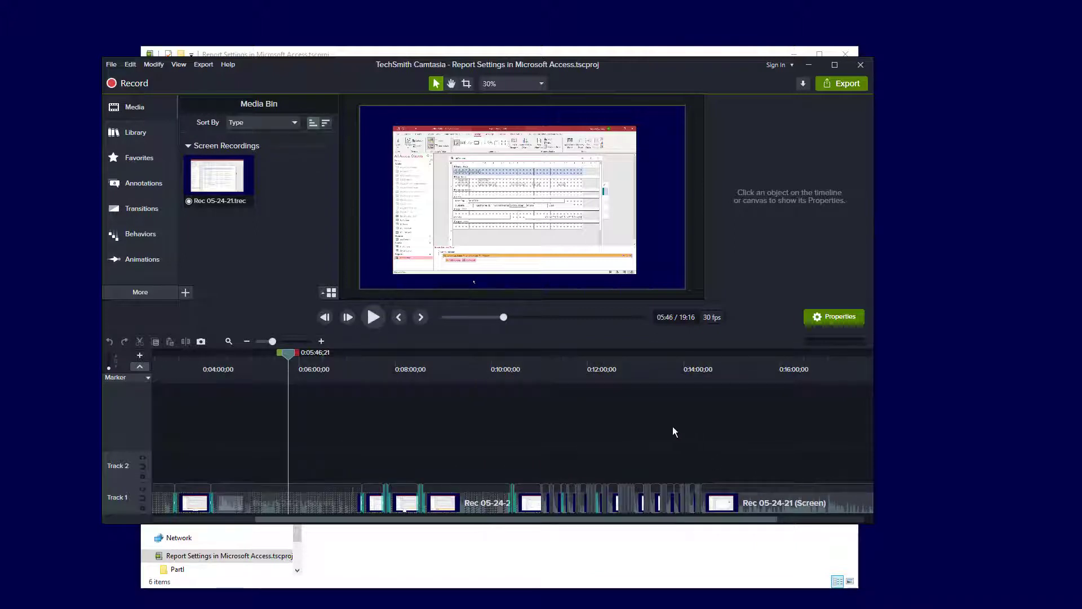
{"action": "mouse_move", "coordinate": [651, 340]}
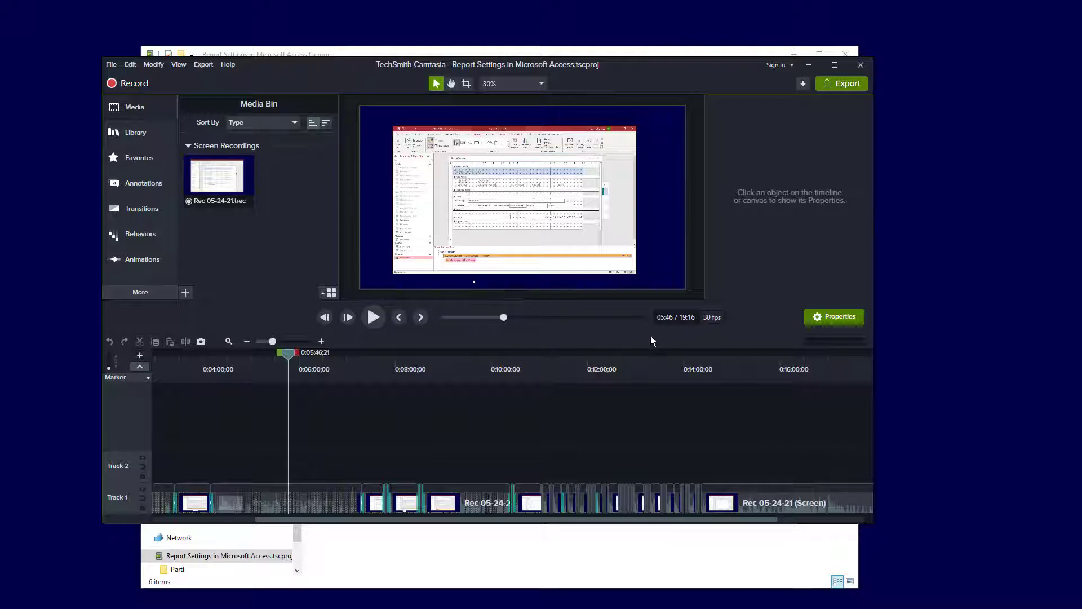
{"action": "mouse_move", "coordinate": [690, 336]}
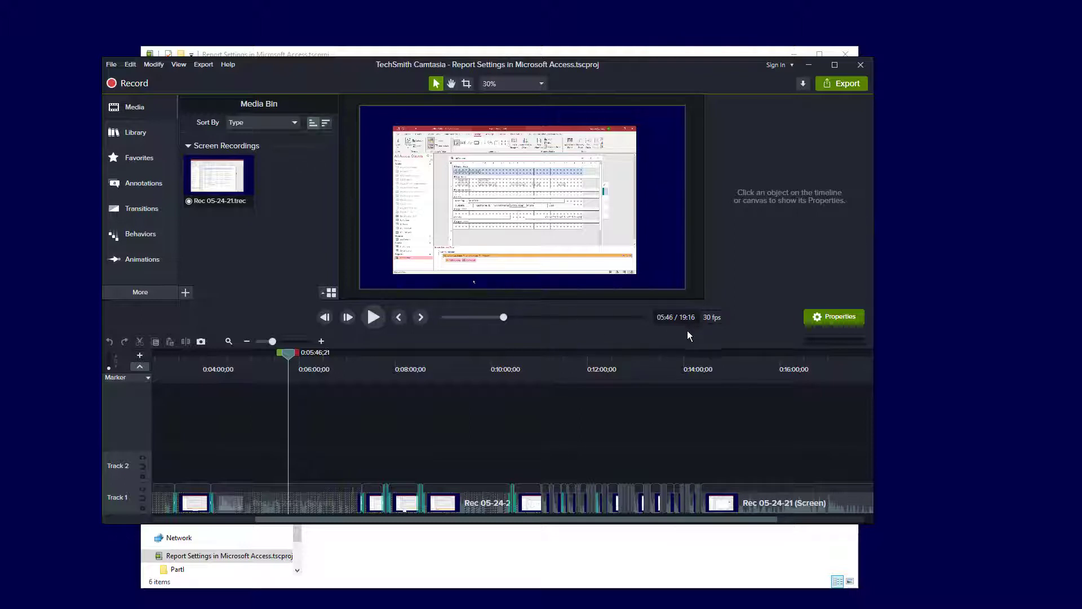
{"action": "mouse_move", "coordinate": [690, 372]}
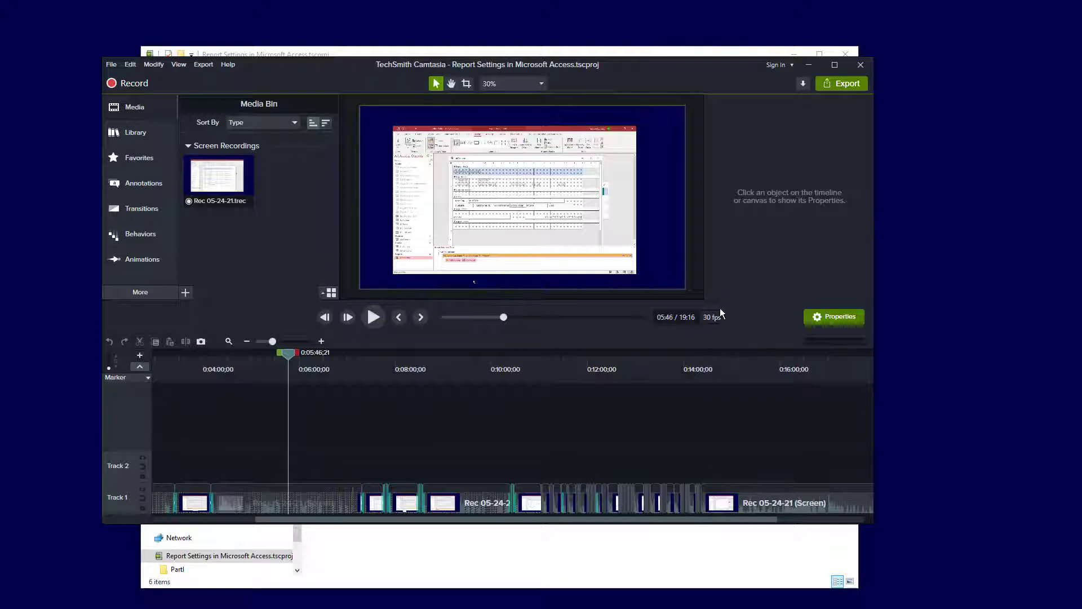
{"action": "mouse_move", "coordinate": [651, 476]}
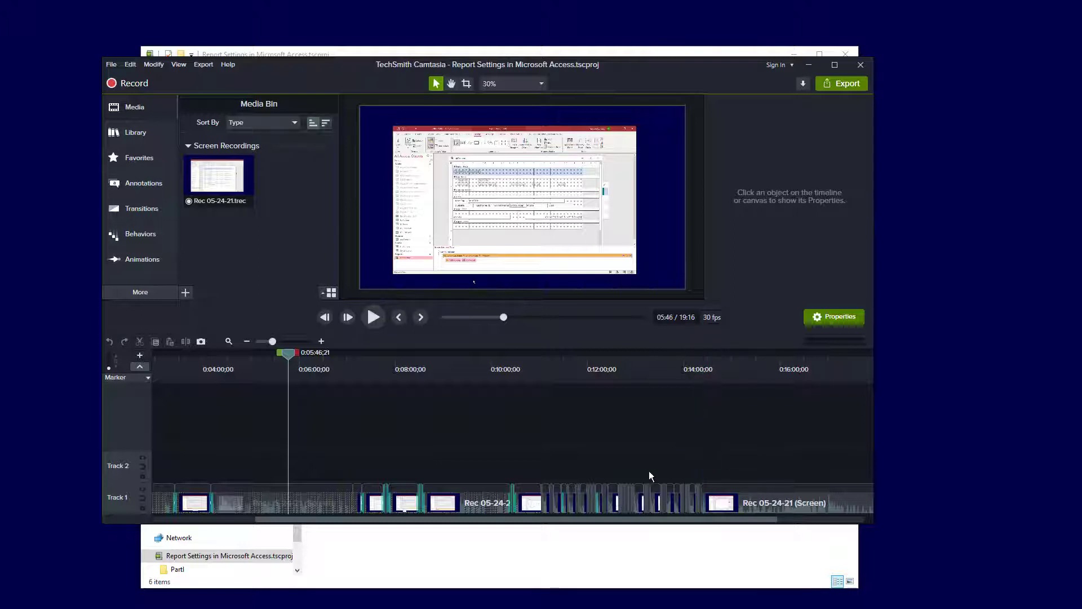
{"action": "mouse_move", "coordinate": [483, 527]}
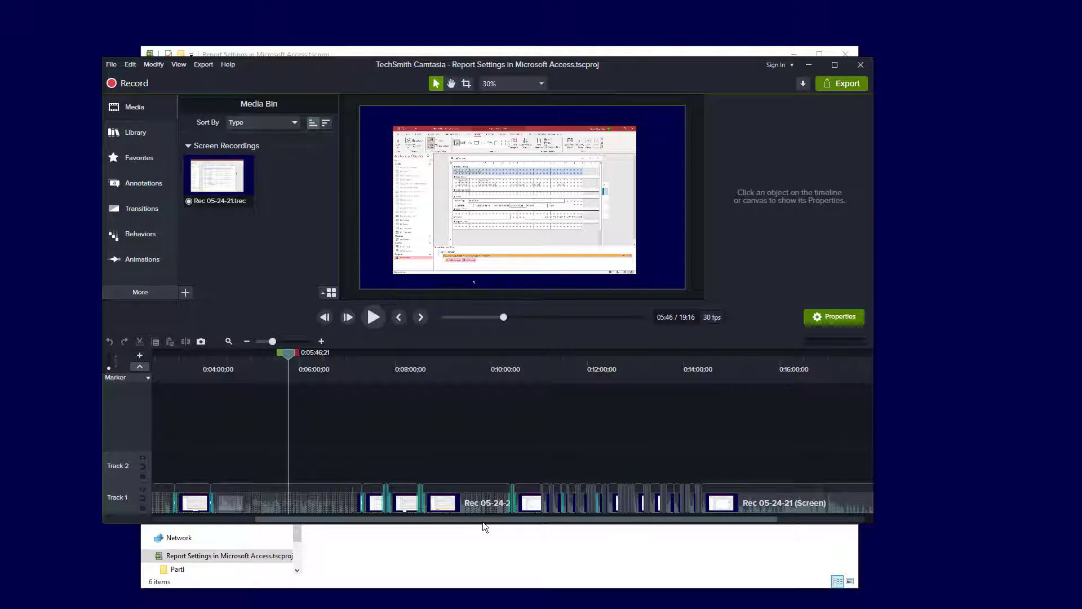
{"action": "mouse_move", "coordinate": [792, 530]}
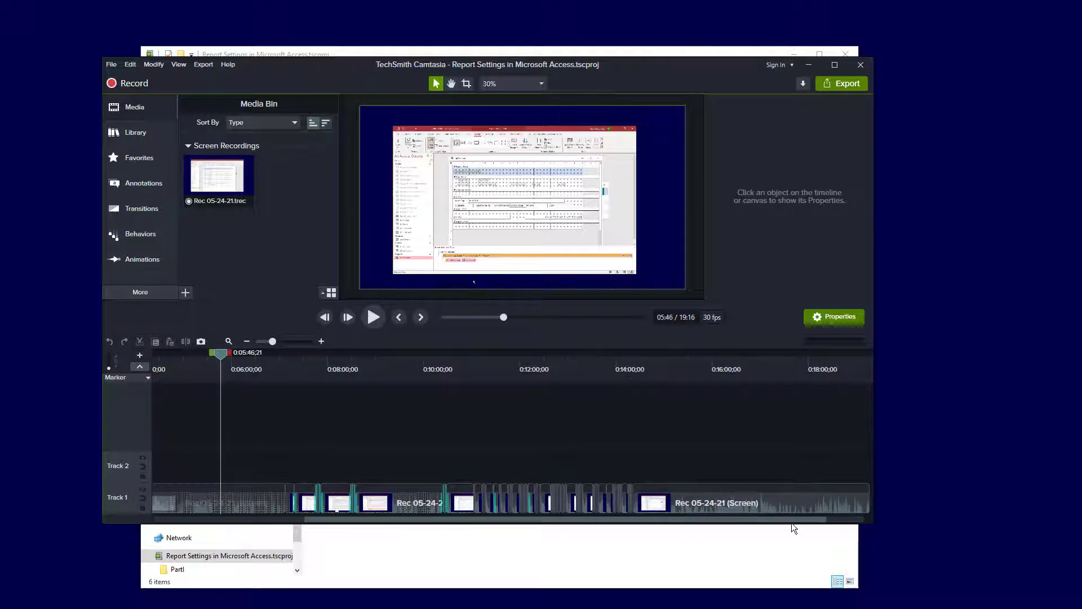
{"action": "mouse_move", "coordinate": [536, 523]}
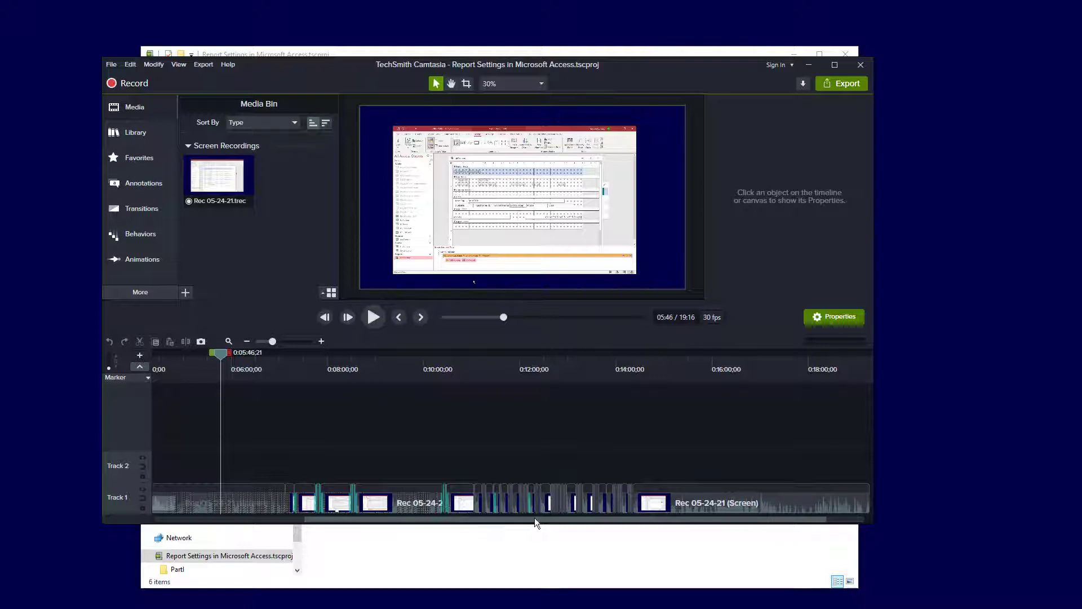
{"action": "mouse_move", "coordinate": [249, 433]}
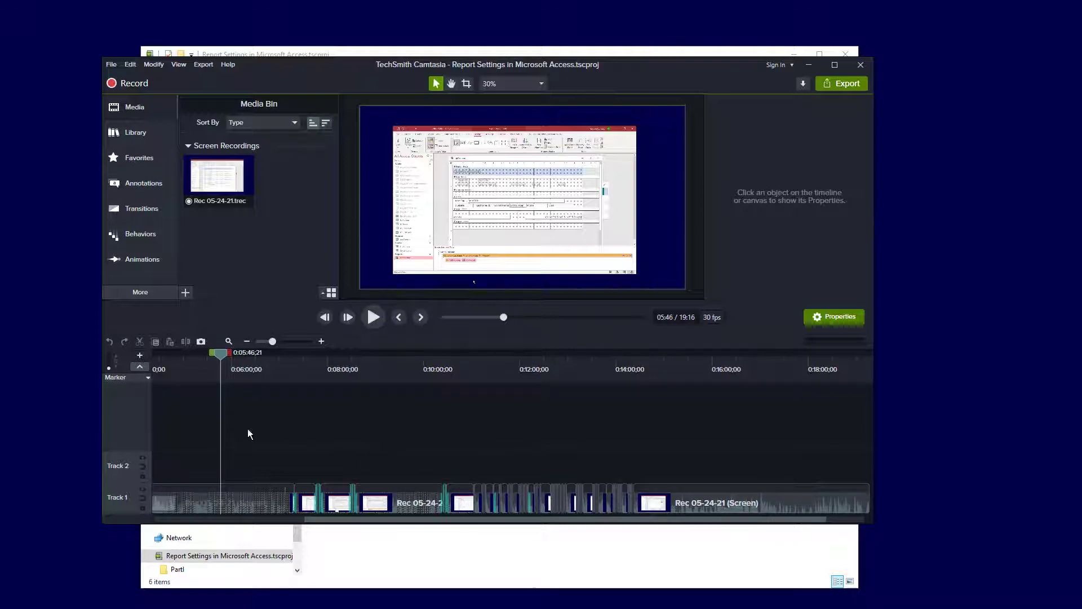
{"action": "mouse_move", "coordinate": [564, 512]}
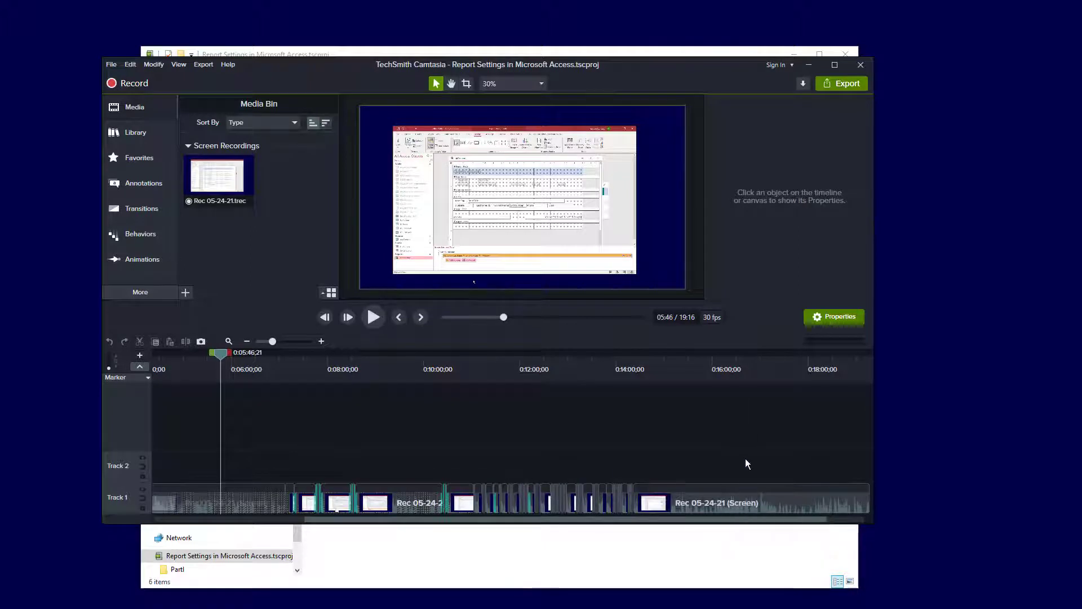
{"action": "mouse_move", "coordinate": [366, 437]}
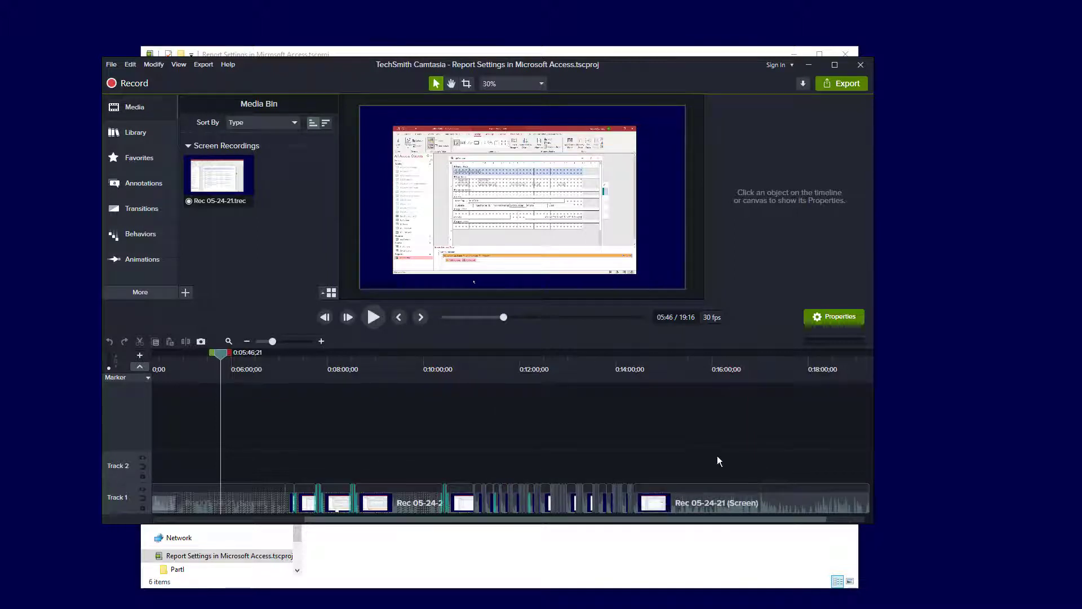
{"action": "mouse_move", "coordinate": [558, 451]}
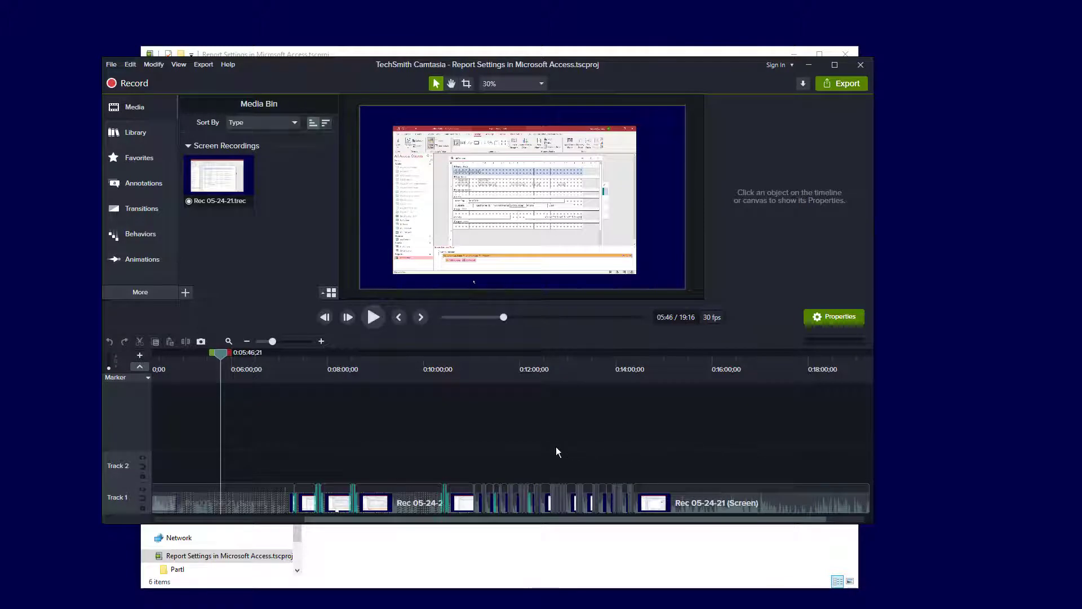
{"action": "mouse_move", "coordinate": [511, 447]}
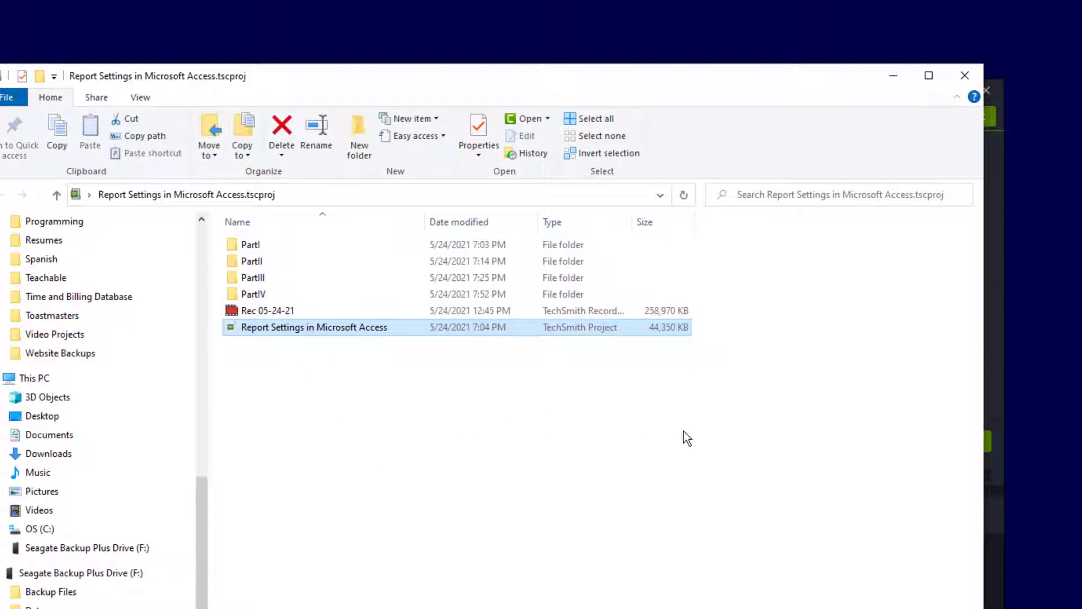
{"action": "mouse_move", "coordinate": [662, 341]}
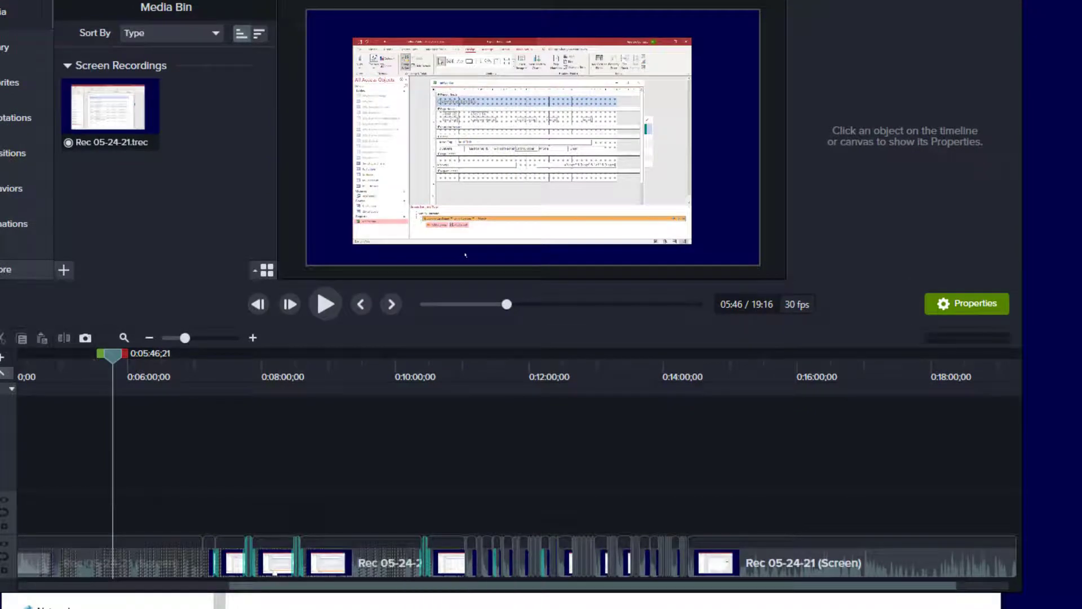
{"action": "right_click", "coordinate": [303, 190]}
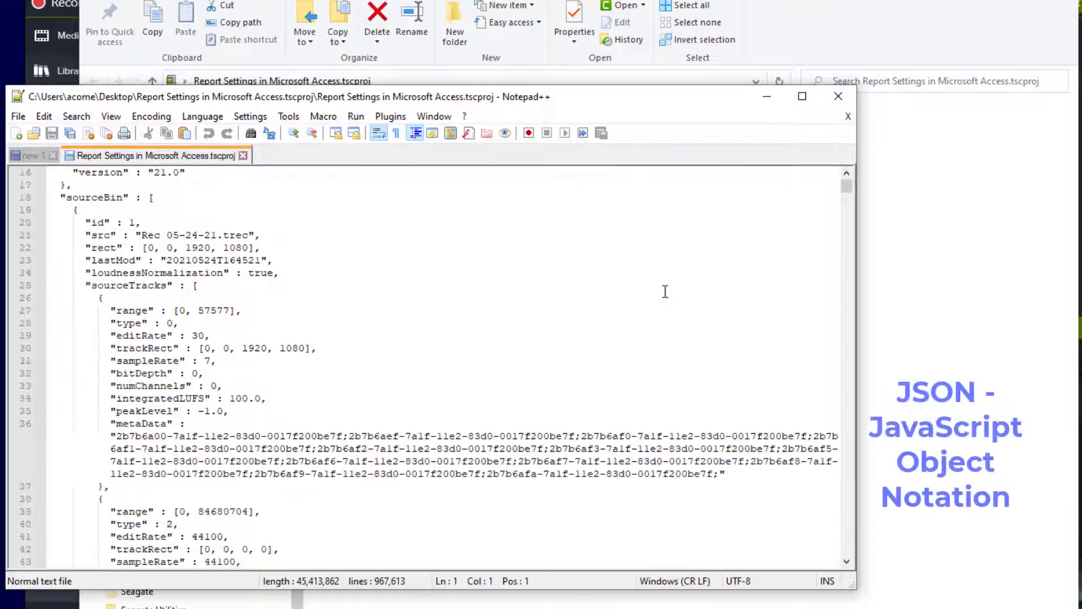
{"action": "scroll", "scroll_direction": "down", "scroll_amount": 3}
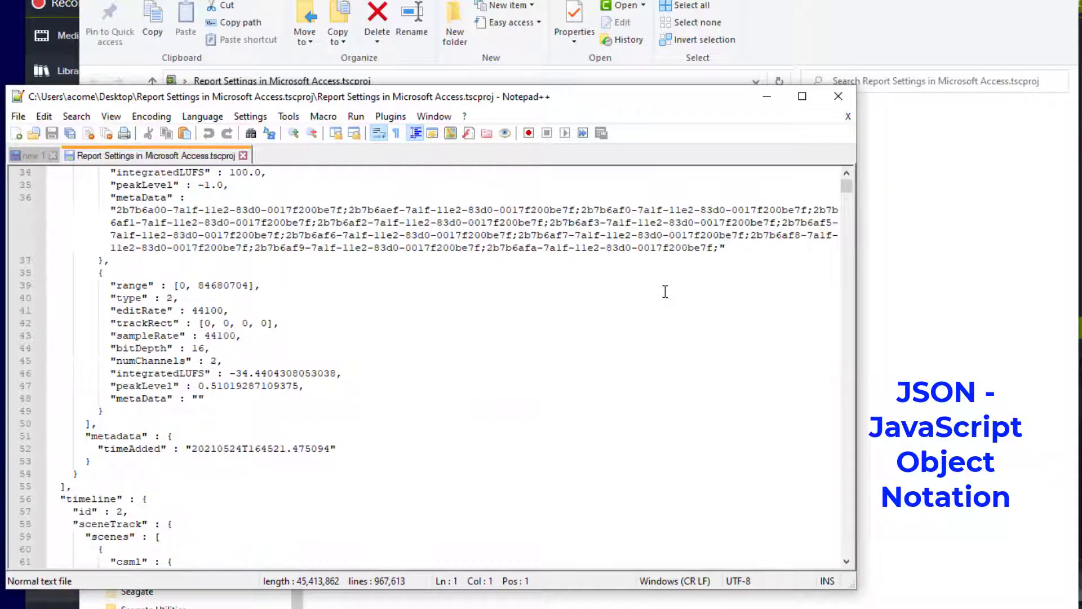
{"action": "scroll", "scroll_direction": "down", "scroll_amount": 3}
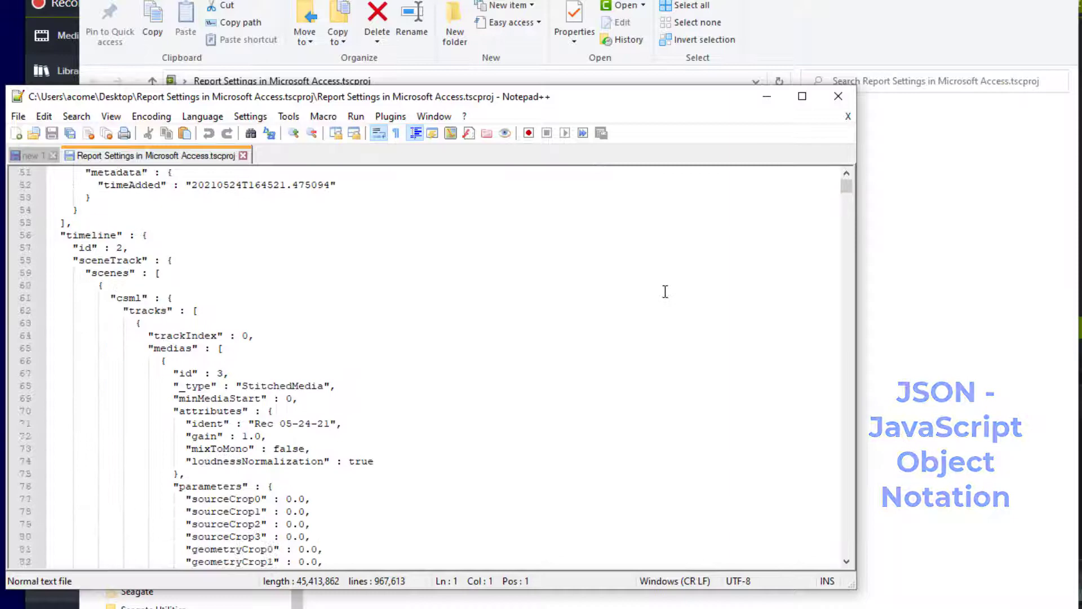
{"action": "scroll", "scroll_direction": "down", "scroll_amount": 3}
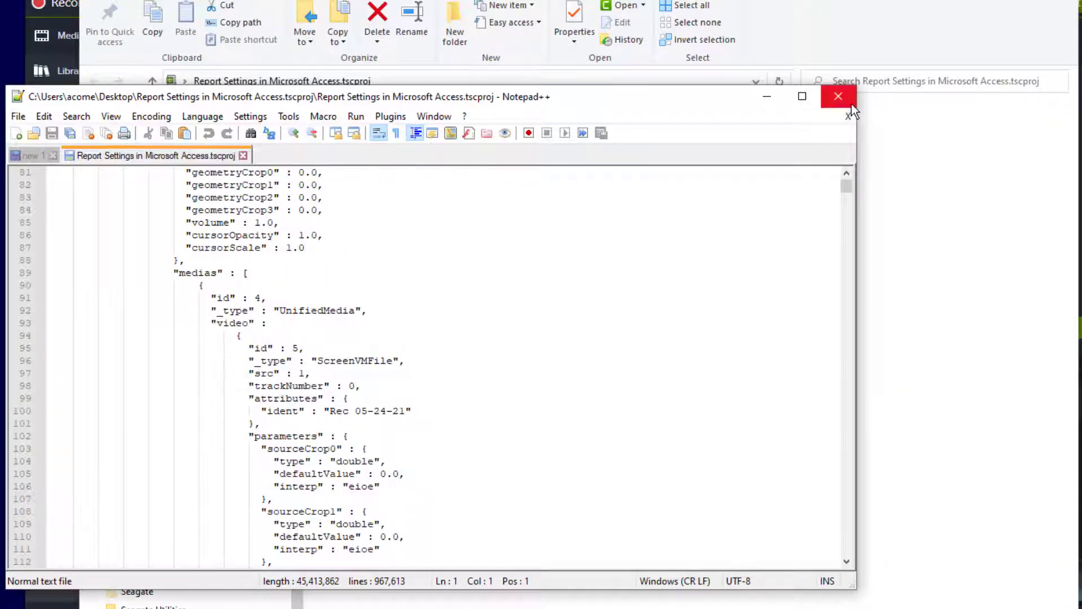
{"action": "left_click", "coordinate": [839, 96]}
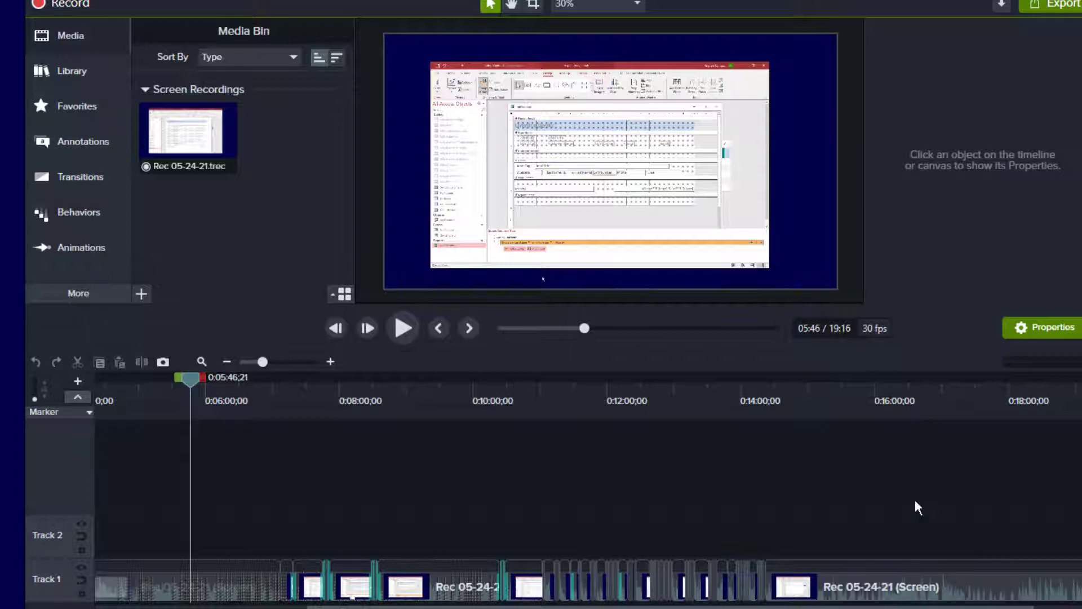
- Mark the timeline range from about 15:46 to 17:22 for removal
{"action": "left_click", "coordinate": [877, 401]}
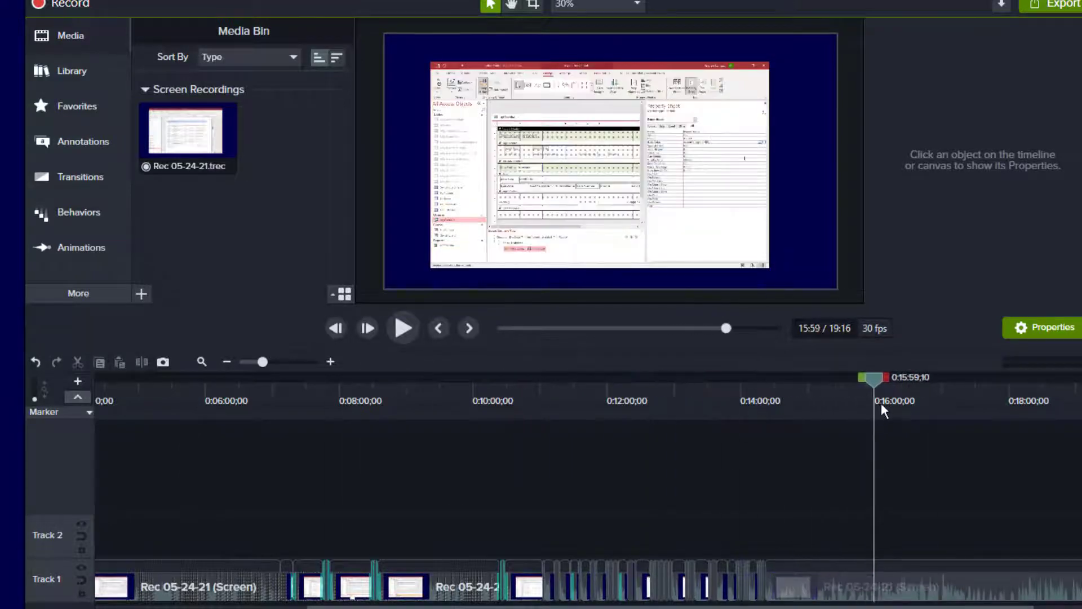
{"action": "left_click_drag", "start_coordinate": [873, 378], "coordinate": [979, 378]}
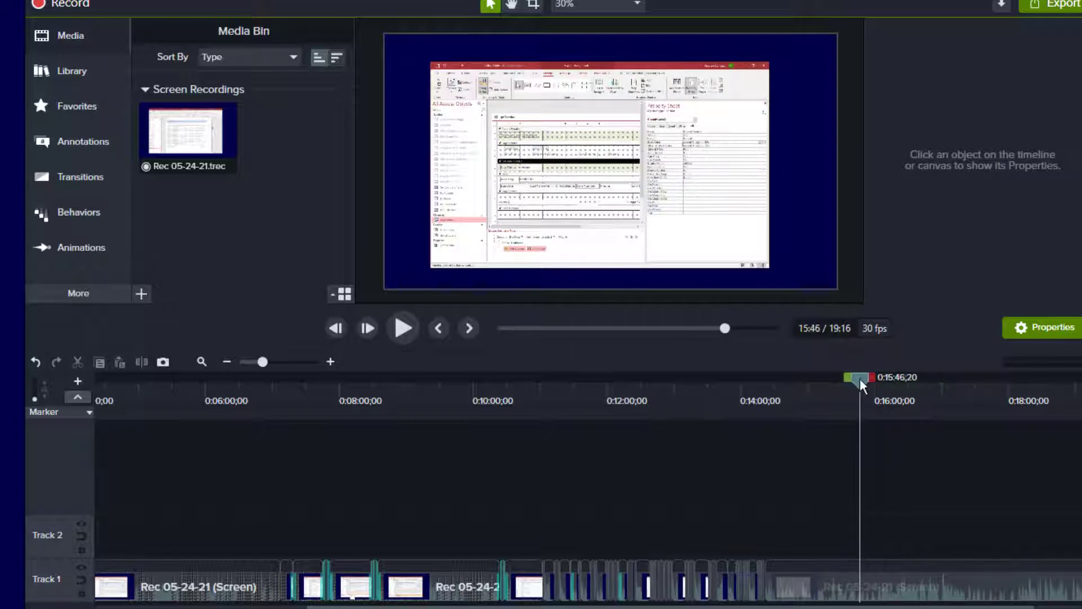
{"action": "left_click_drag", "start_coordinate": [860, 385], "coordinate": [890, 384]}
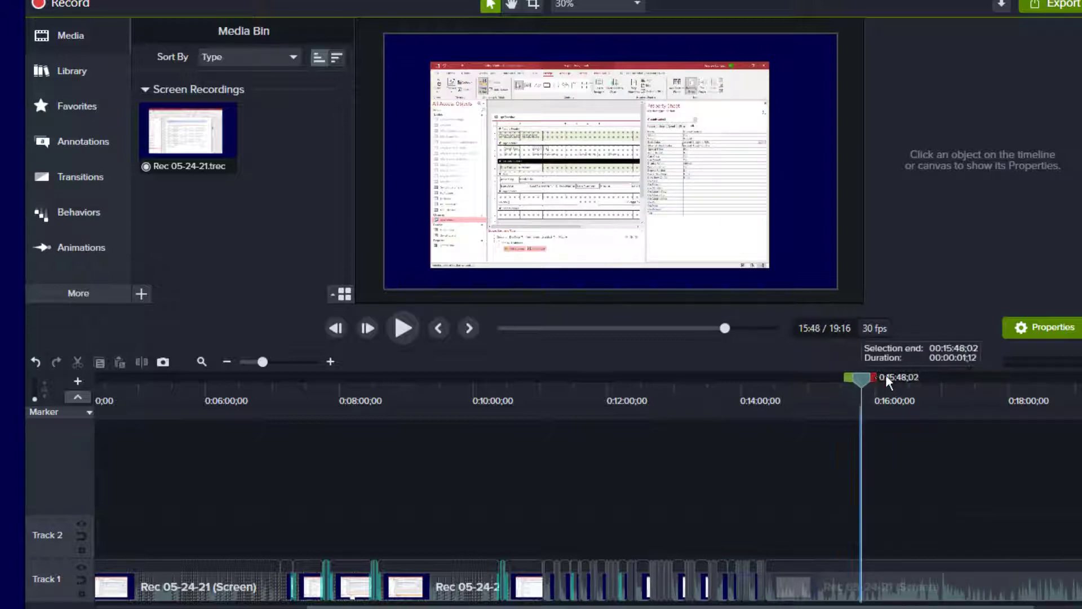
{"action": "left_click_drag", "start_coordinate": [861, 378], "coordinate": [968, 377]}
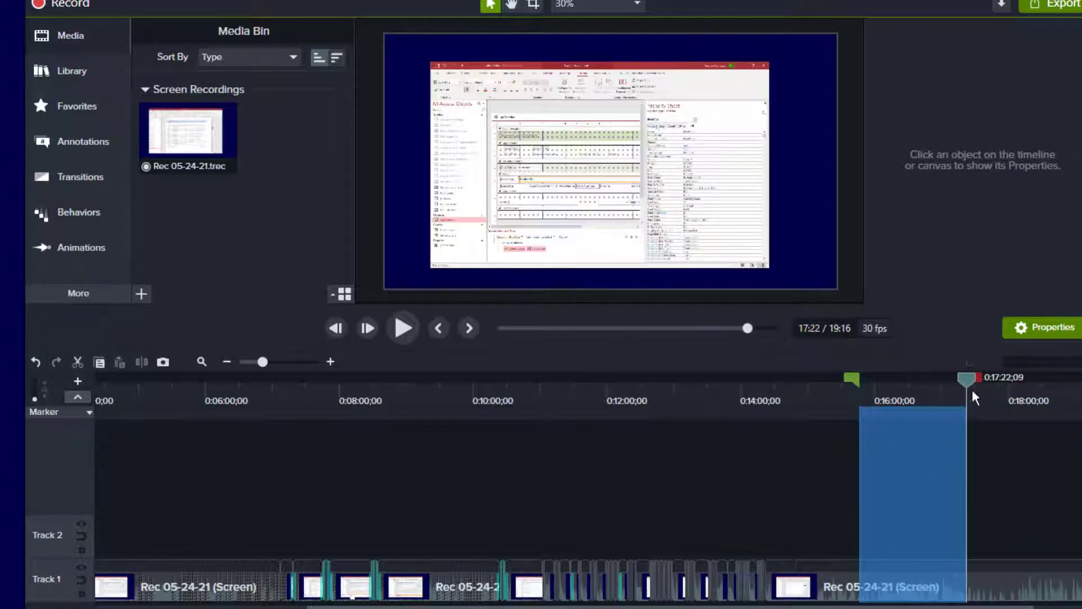
{"action": "mouse_move", "coordinate": [922, 493]}
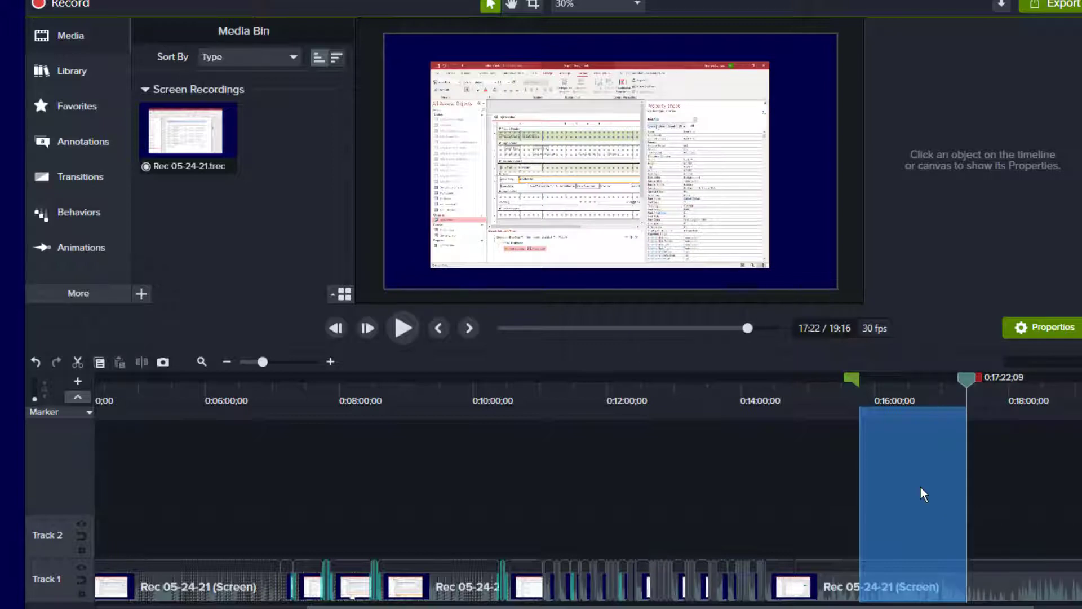
{"action": "mouse_move", "coordinate": [893, 460]}
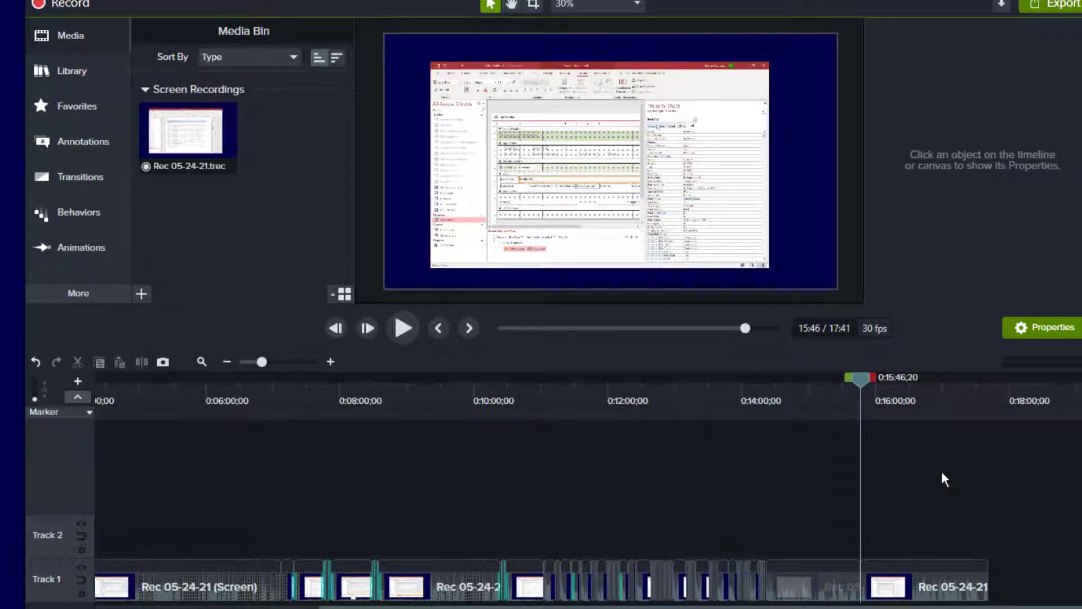
{"action": "mouse_move", "coordinate": [759, 474]}
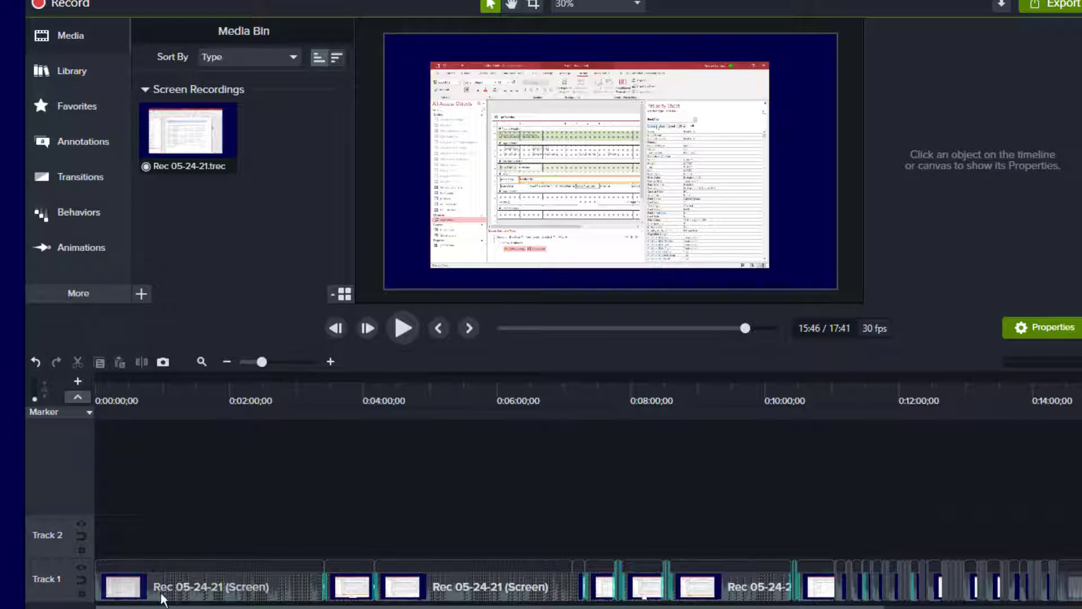
{"action": "mouse_move", "coordinate": [864, 469]}
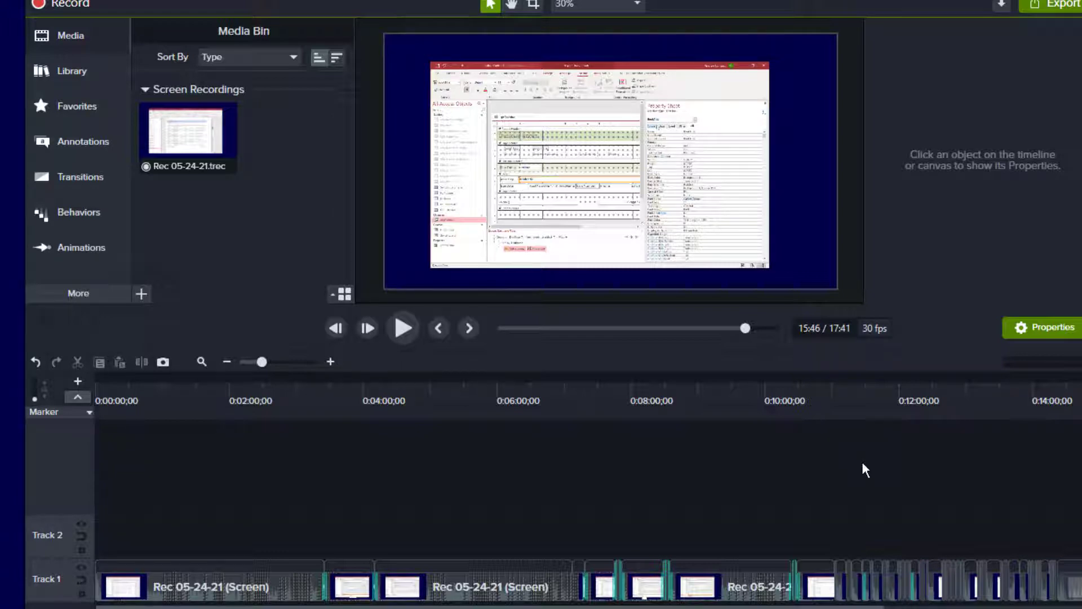
{"action": "mouse_move", "coordinate": [731, 491]}
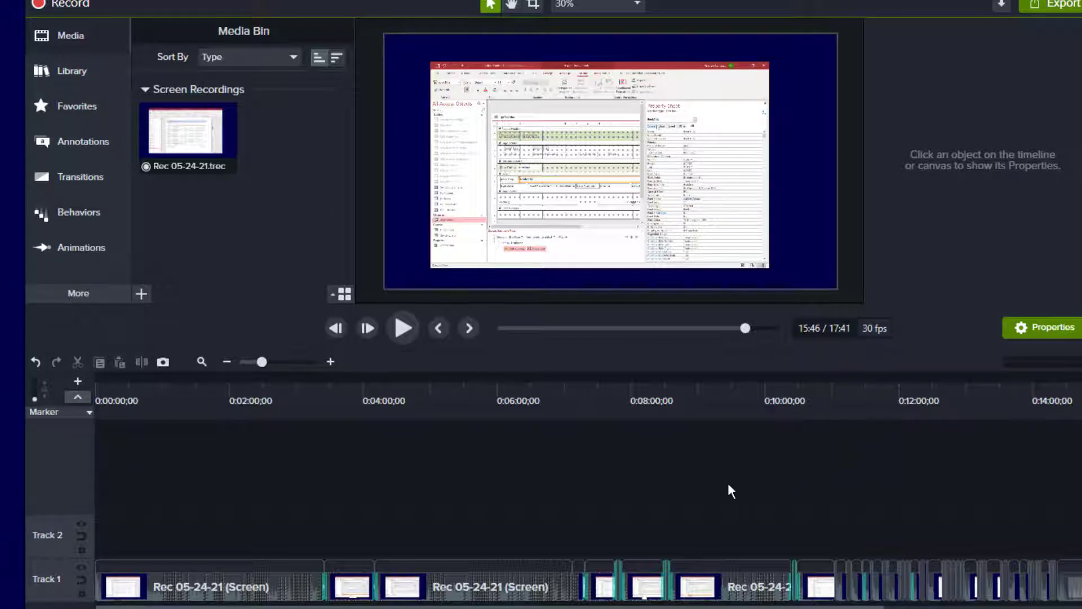
{"action": "mouse_move", "coordinate": [663, 466]}
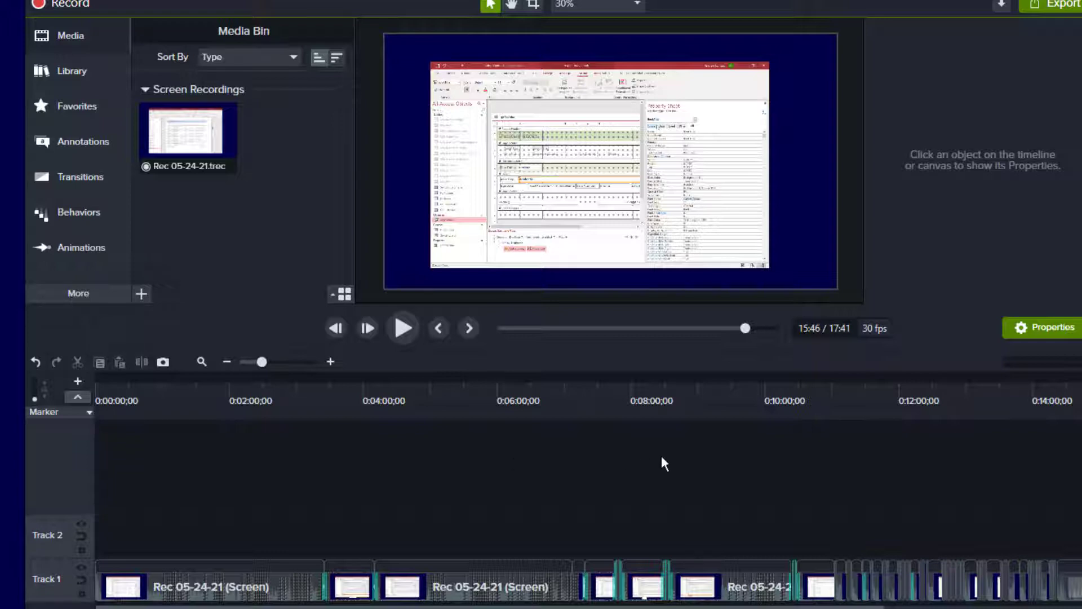
{"action": "mouse_move", "coordinate": [969, 496]}
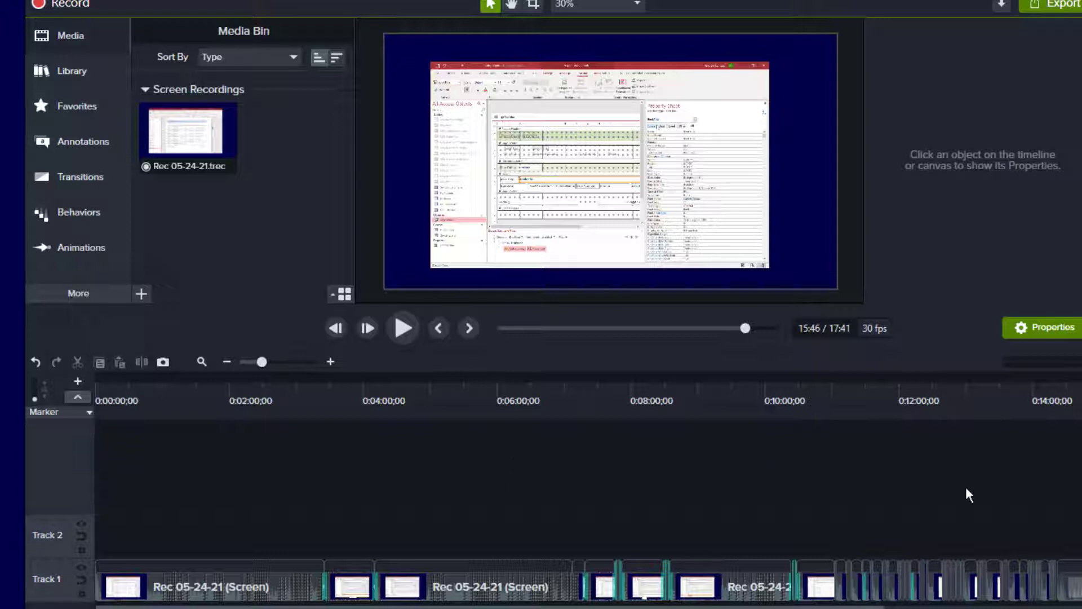
{"action": "left_click", "coordinate": [831, 582]}
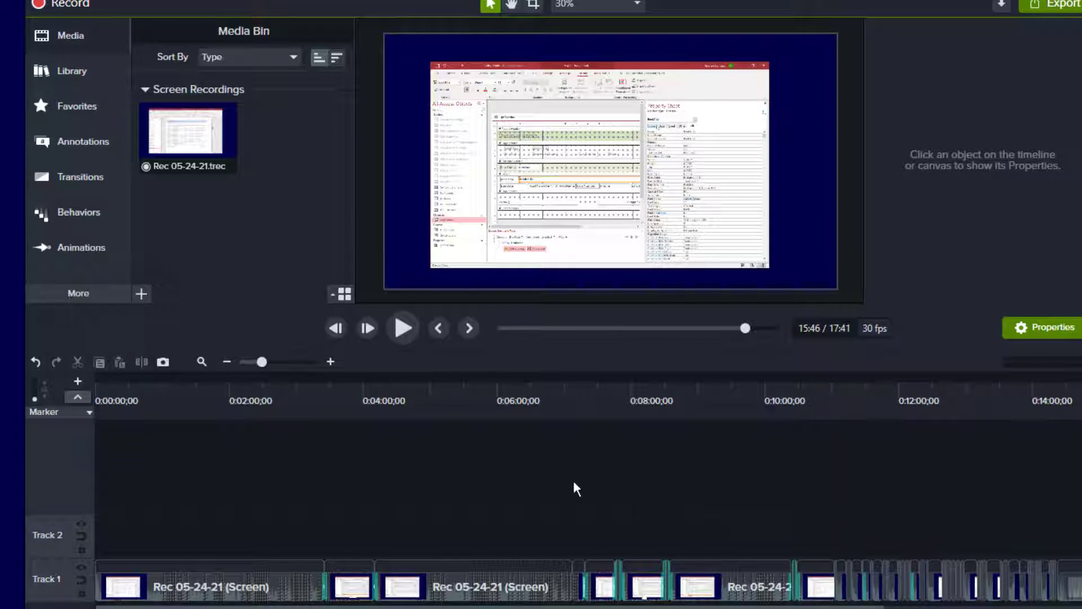
{"action": "mouse_move", "coordinate": [507, 428]}
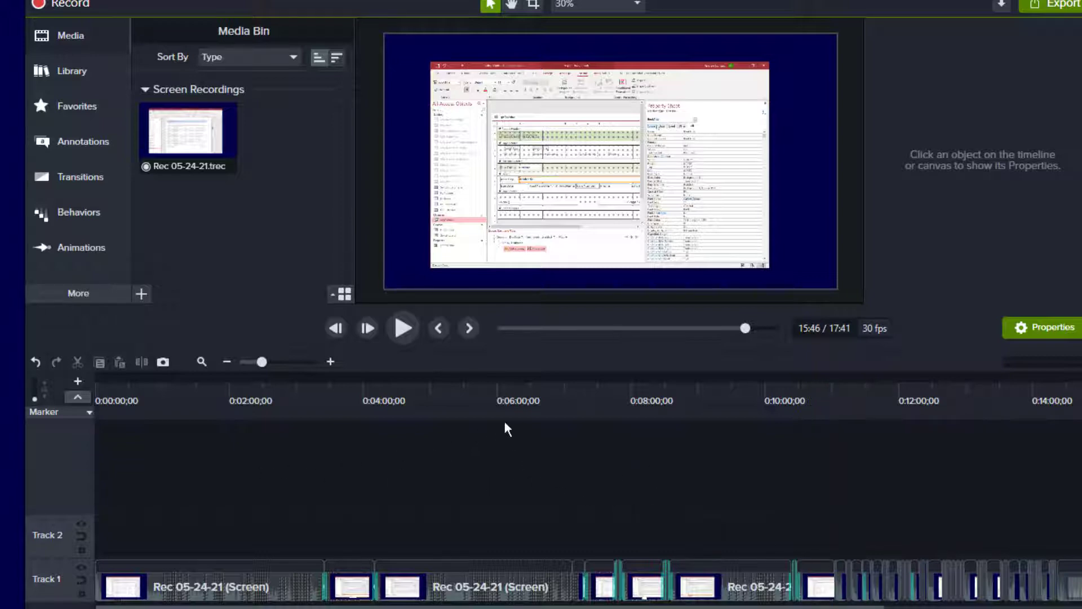
{"action": "left_click", "coordinate": [563, 412]}
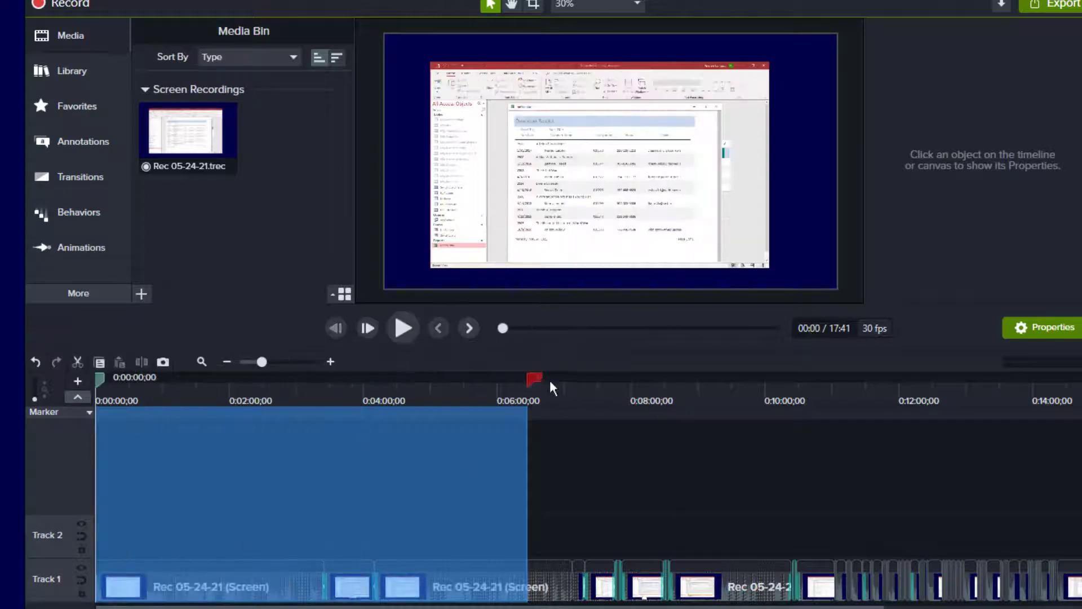
- Select the timeline from 0:00 to about 7:07 and bring up the range's actions
{"action": "left_click_drag", "start_coordinate": [534, 380], "coordinate": [579, 387]}
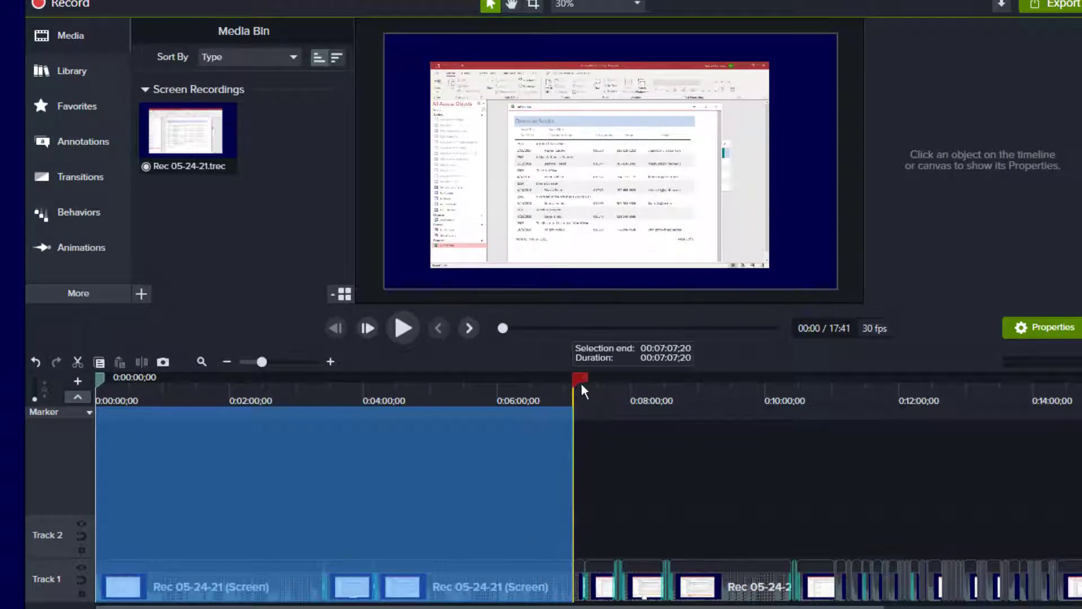
{"action": "left_click_drag", "start_coordinate": [581, 380], "coordinate": [621, 380]}
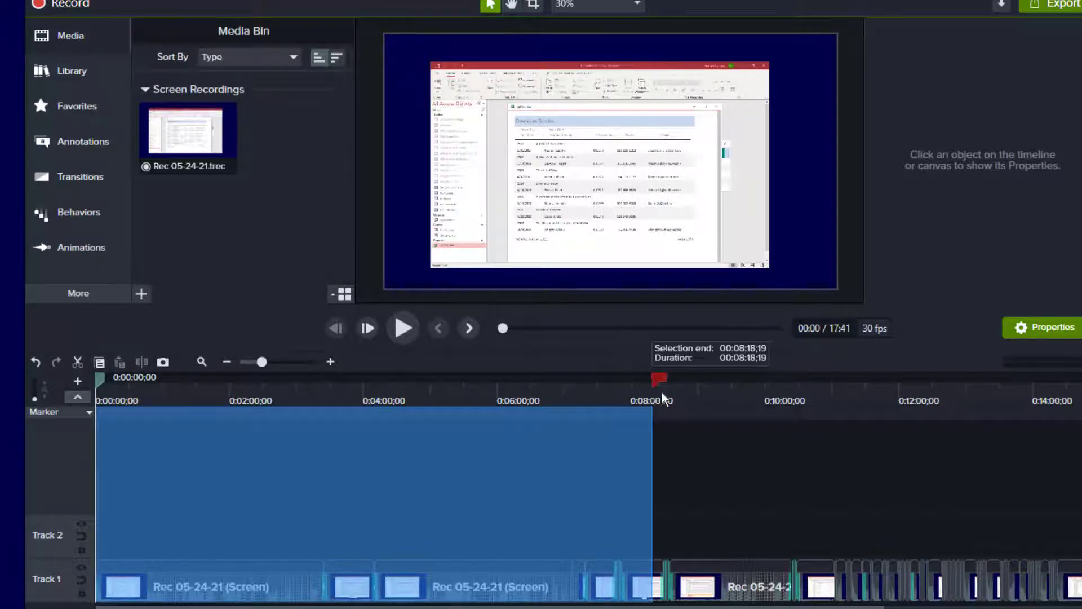
{"action": "left_click_drag", "start_coordinate": [660, 379], "coordinate": [644, 379]}
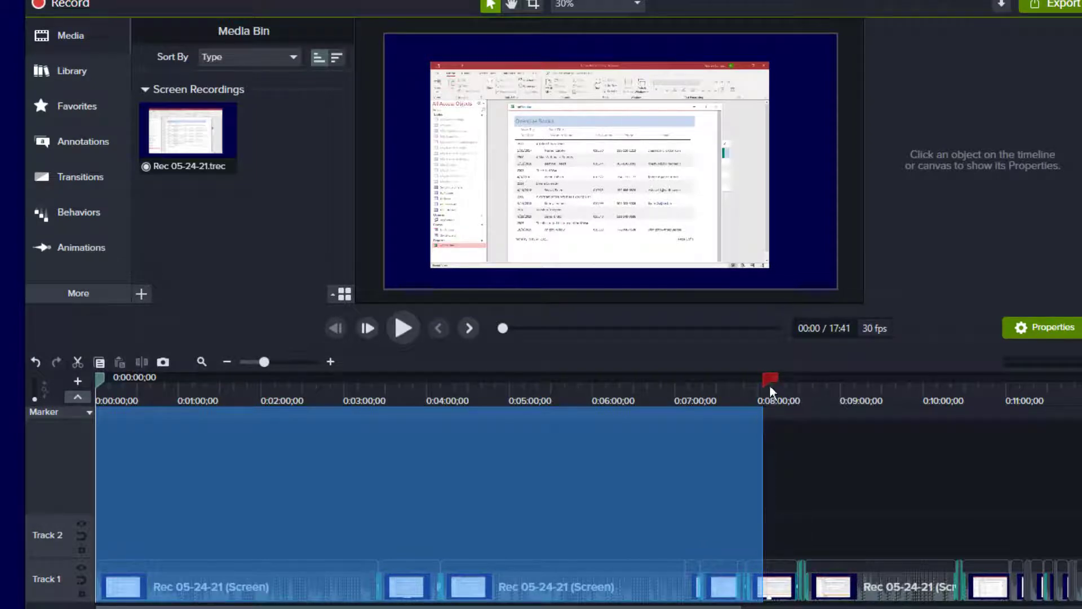
{"action": "left_click_drag", "start_coordinate": [769, 379], "coordinate": [740, 379]}
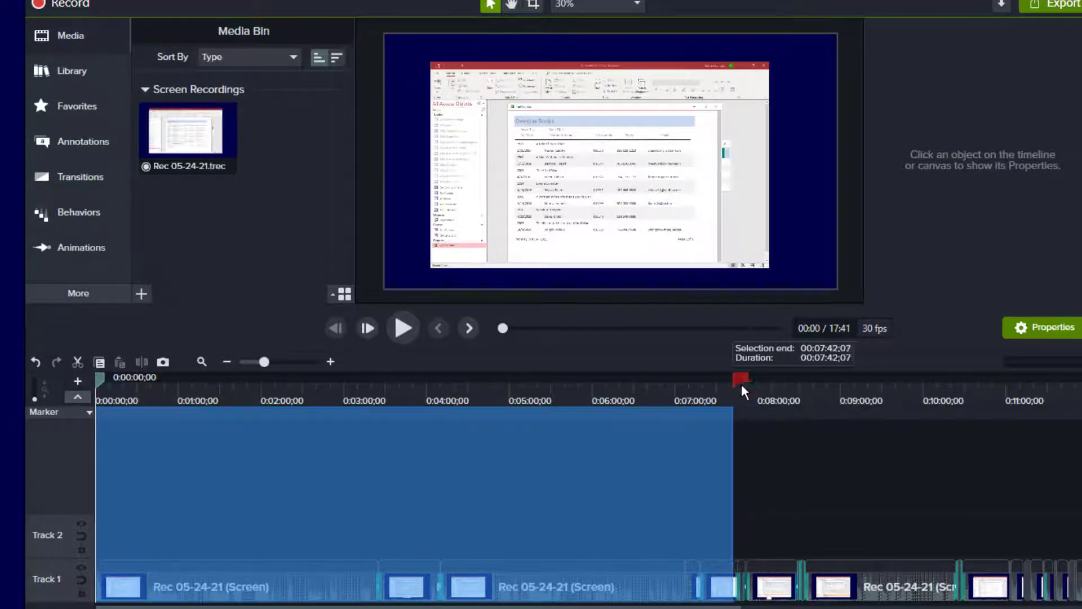
{"action": "left_click_drag", "start_coordinate": [740, 378], "coordinate": [754, 378]}
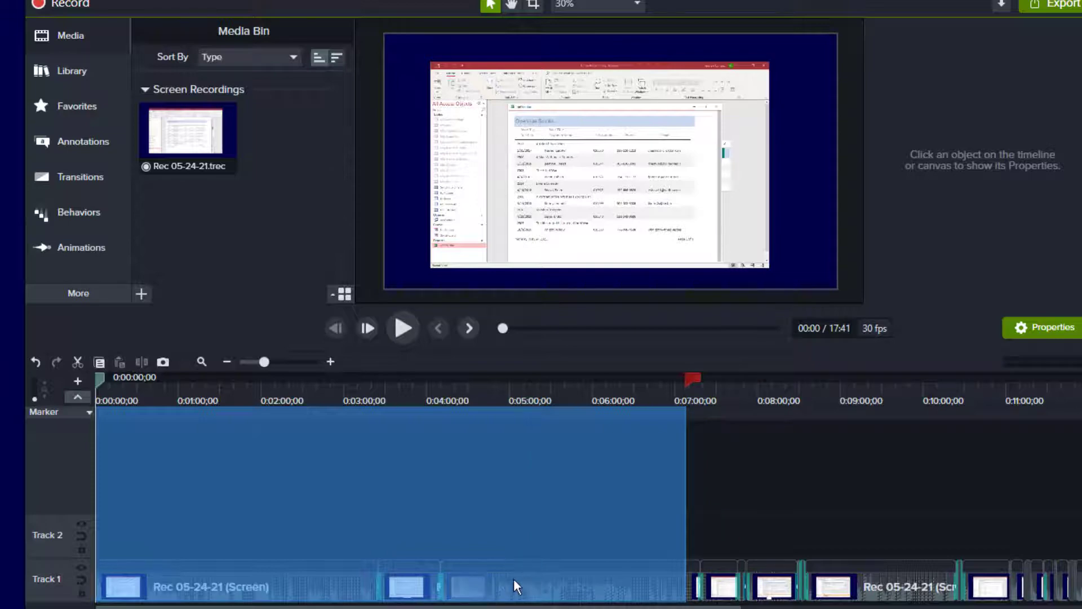
{"action": "right_click", "coordinate": [517, 586]}
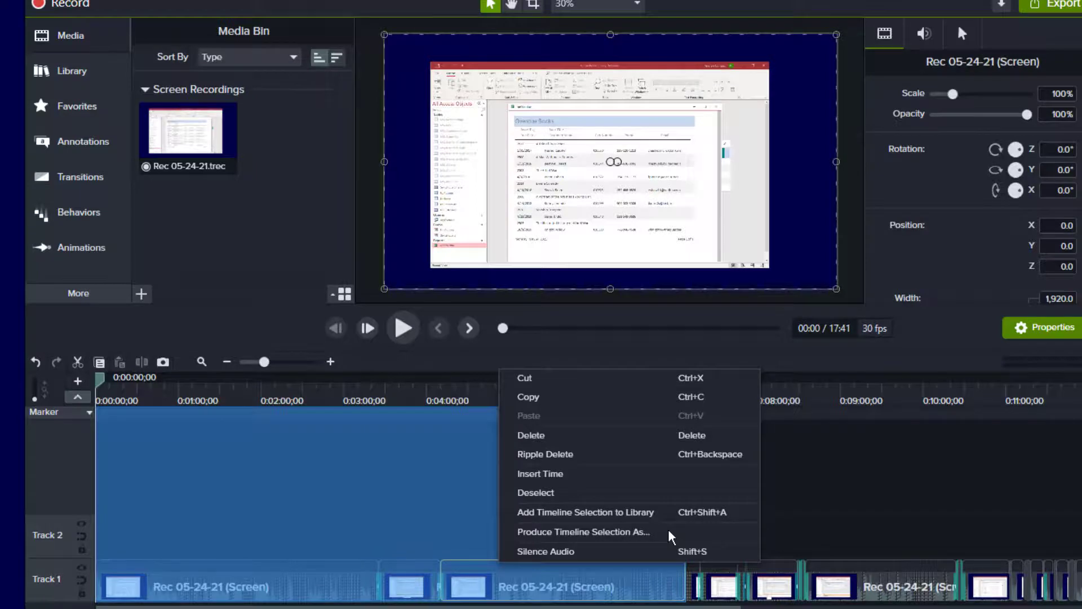
- Produce the selection as MP4 only, saved as Part I.mp4 in the project folder
{"action": "left_click", "coordinate": [584, 533]}
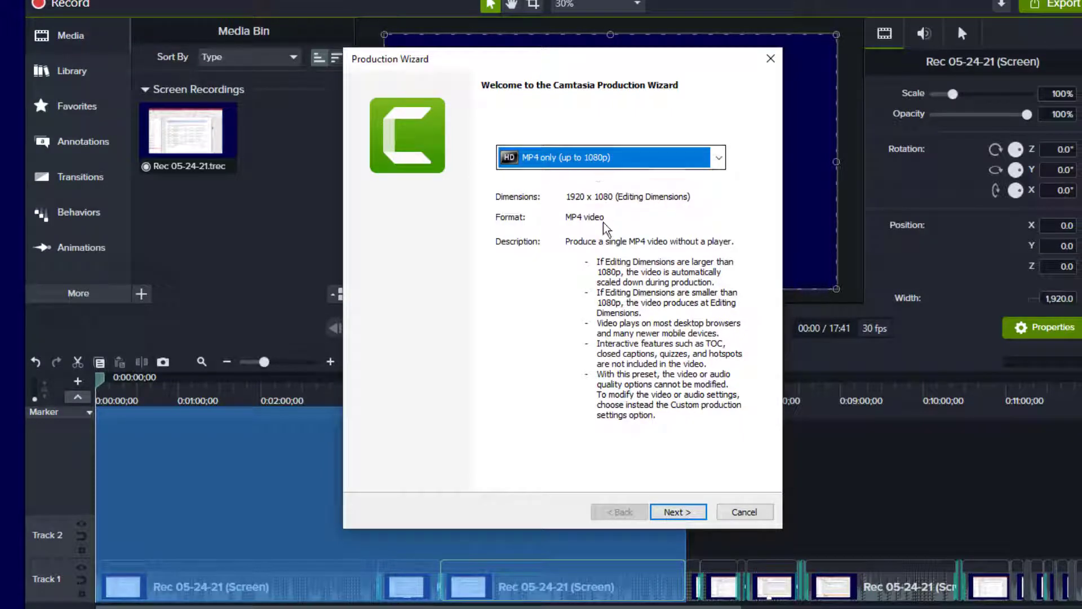
{"action": "left_click", "coordinate": [677, 512]}
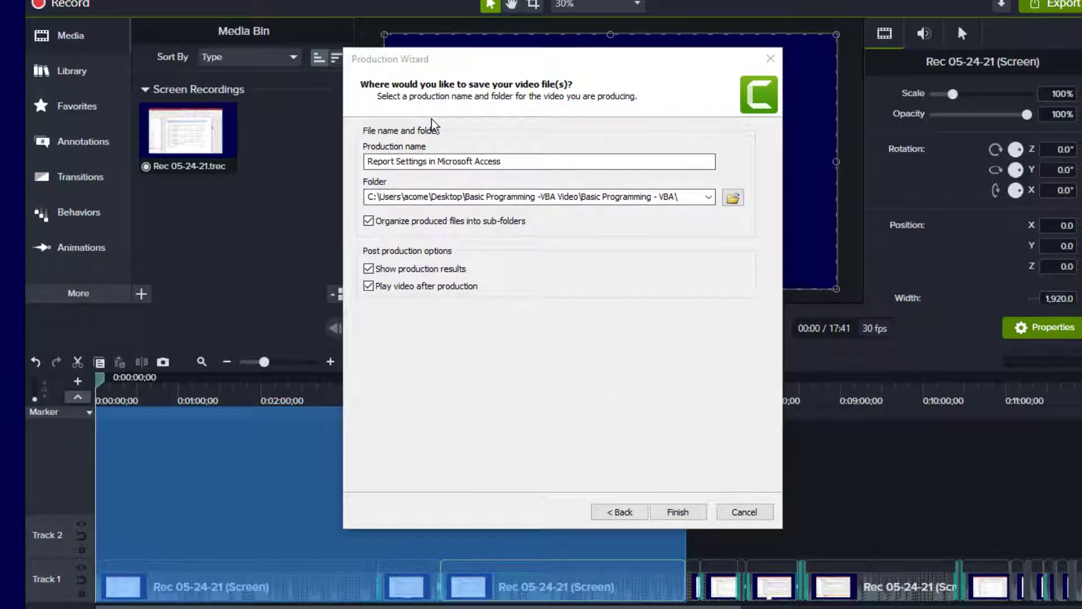
{"action": "mouse_move", "coordinate": [465, 221]}
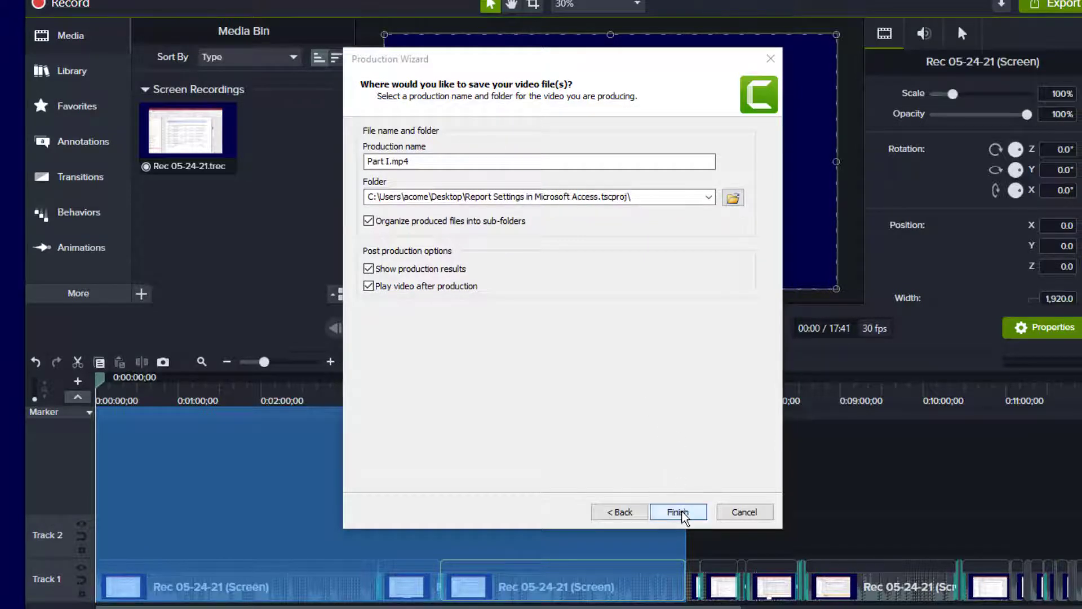
{"action": "left_click", "coordinate": [679, 512]}
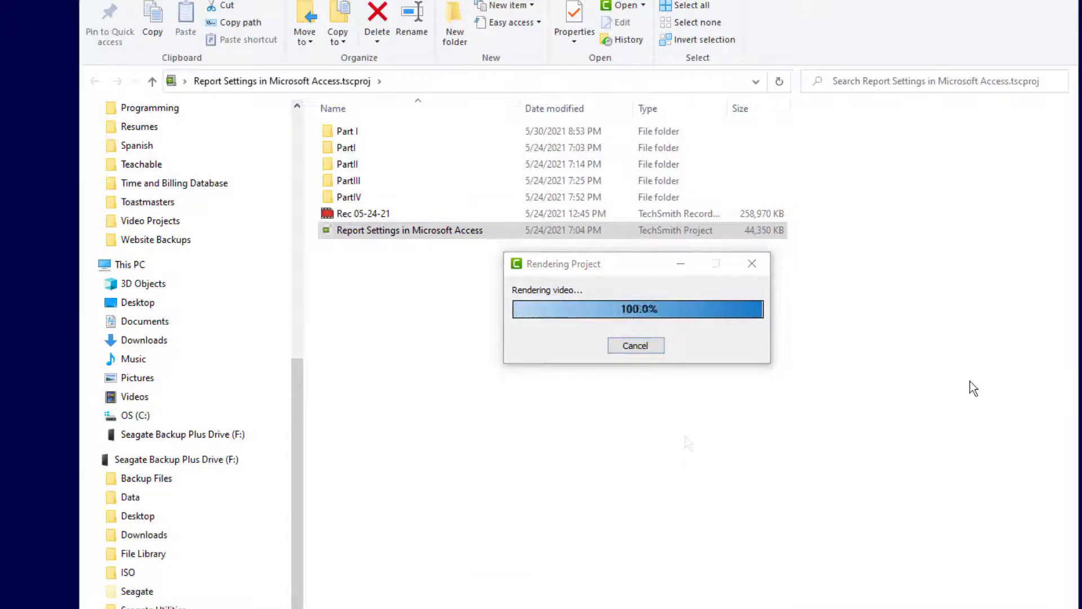
{"action": "mouse_move", "coordinate": [967, 373]}
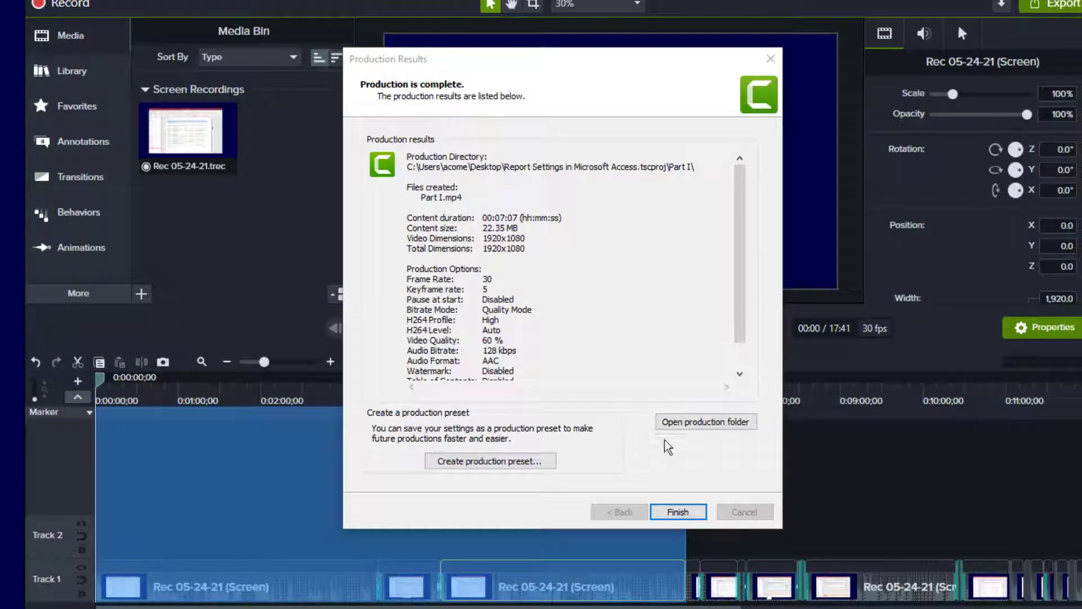
{"action": "left_click", "coordinate": [677, 512]}
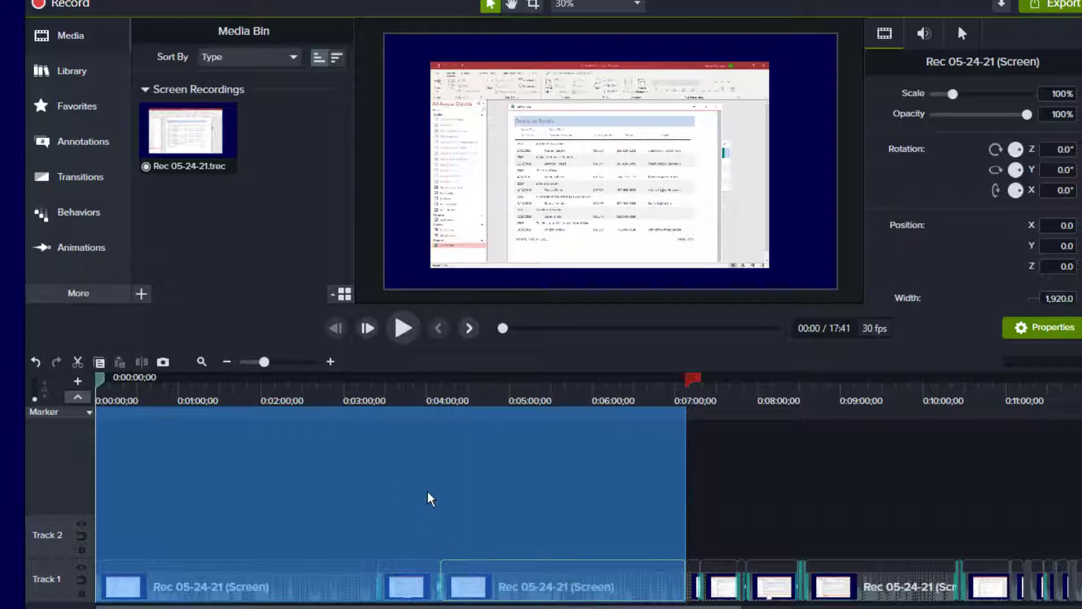
{"action": "mouse_move", "coordinate": [464, 491]}
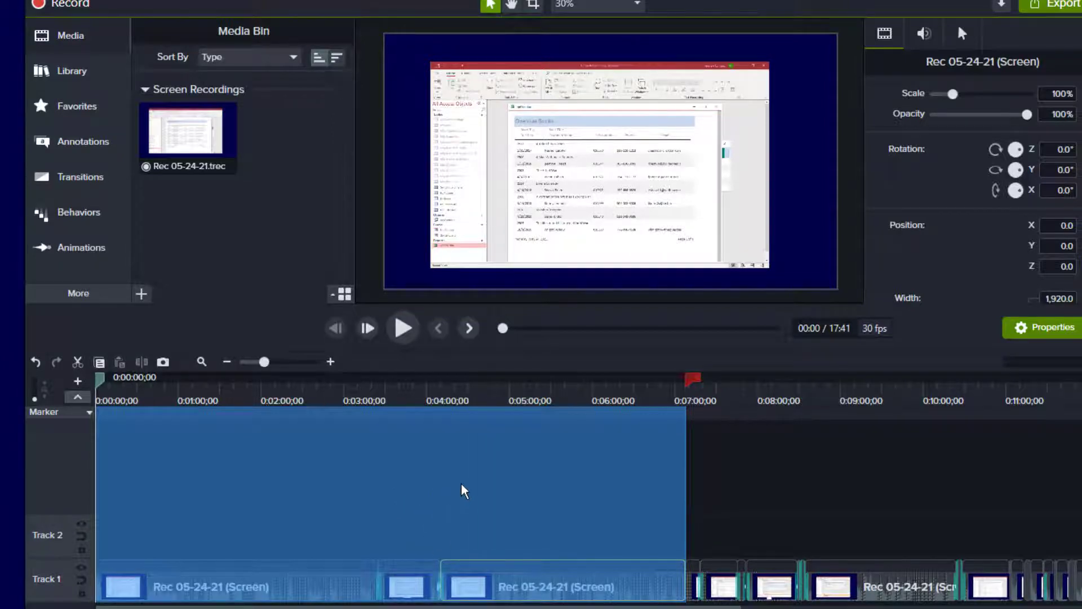
- Delete the selected first seven-minute section from Track 1
{"action": "right_click", "coordinate": [464, 490]}
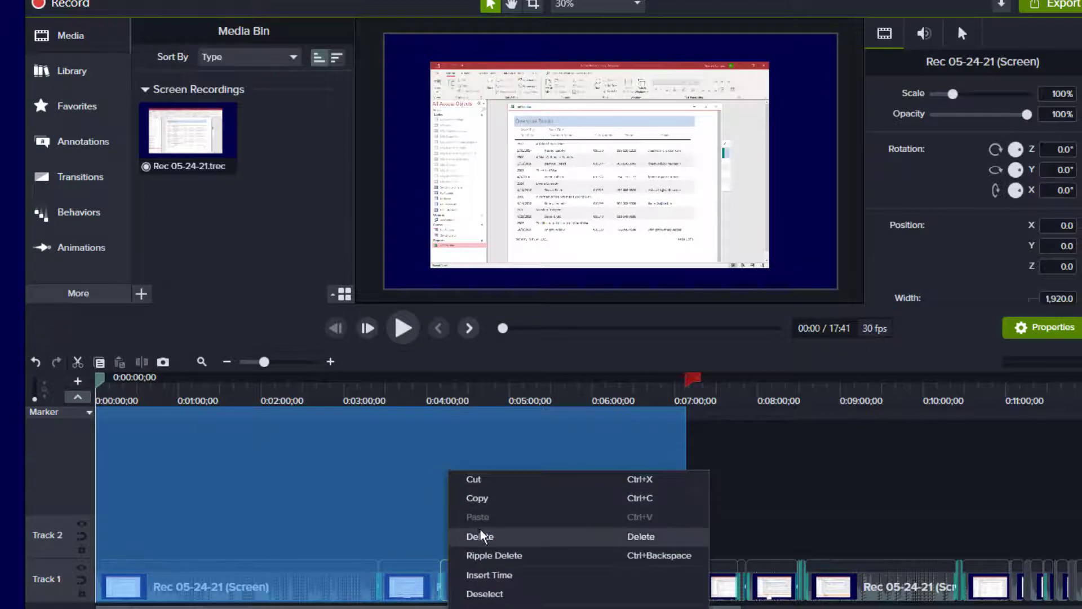
{"action": "mouse_move", "coordinate": [494, 559]}
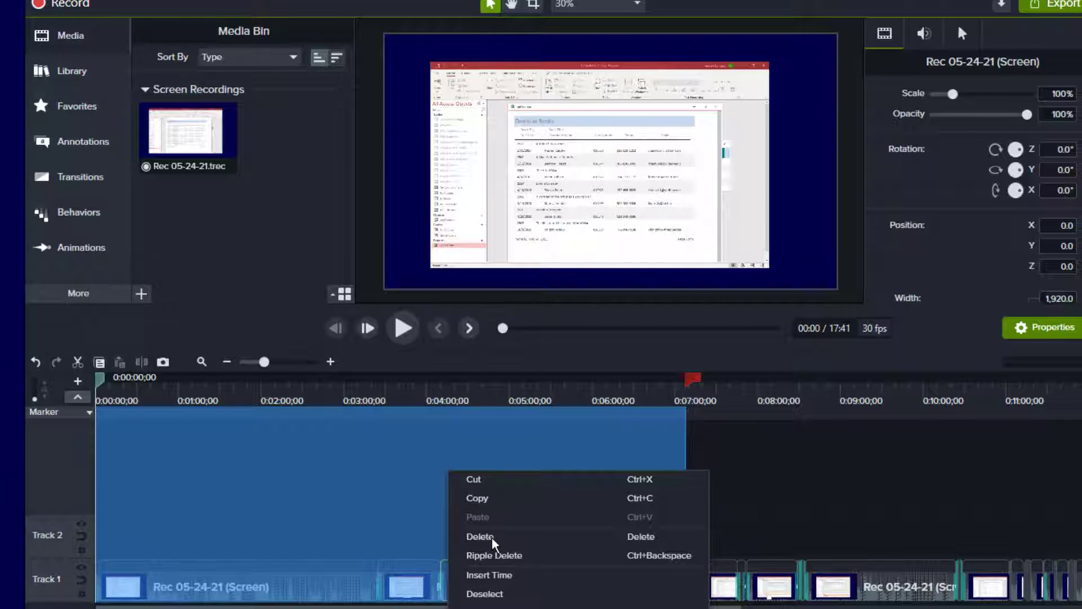
{"action": "left_click", "coordinate": [480, 537]}
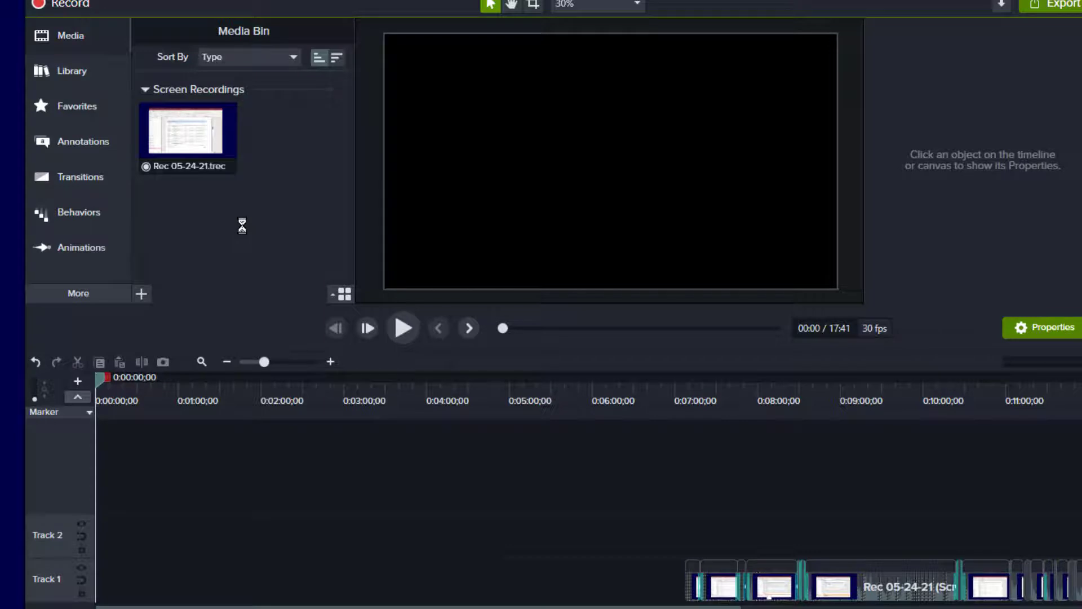
{"action": "mouse_move", "coordinate": [226, 221]}
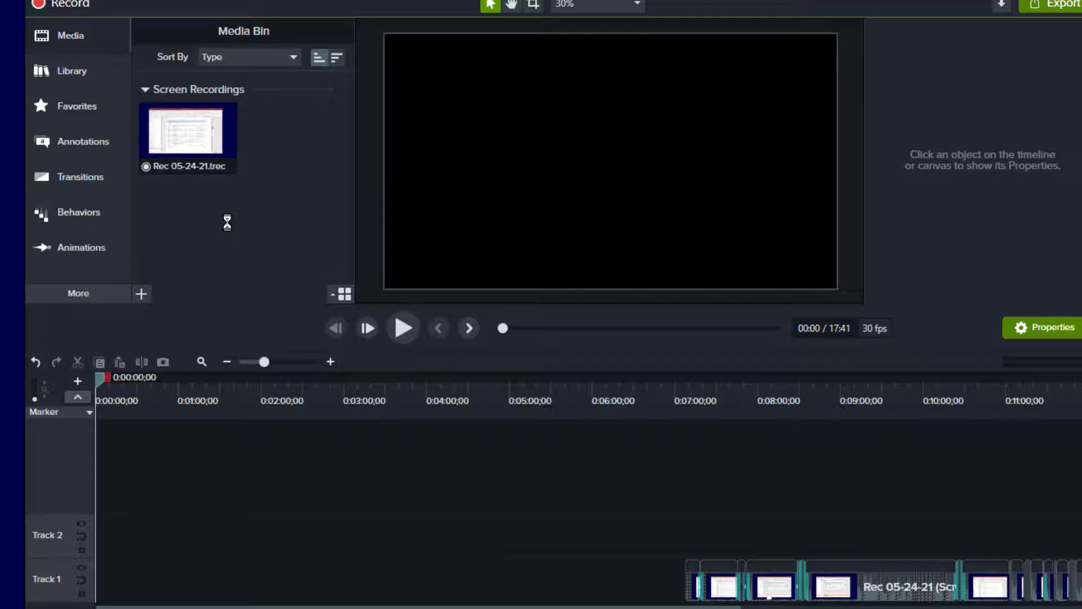
- Import Part I.mp4 from the Part I folder and drop it at 0:00 on Track 1
{"action": "right_click", "coordinate": [227, 222]}
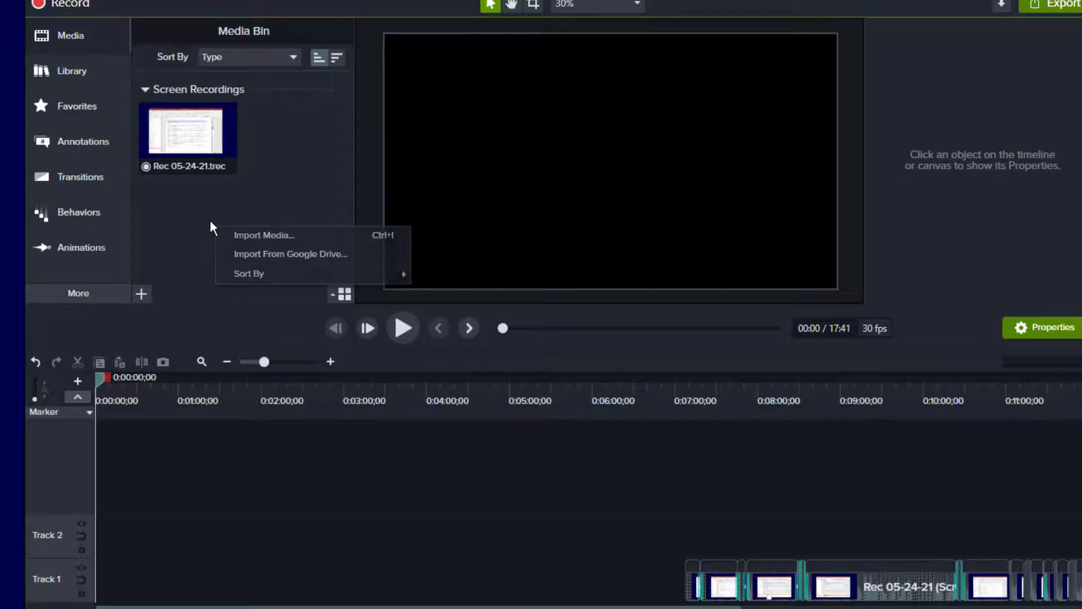
{"action": "left_click", "coordinate": [264, 234]}
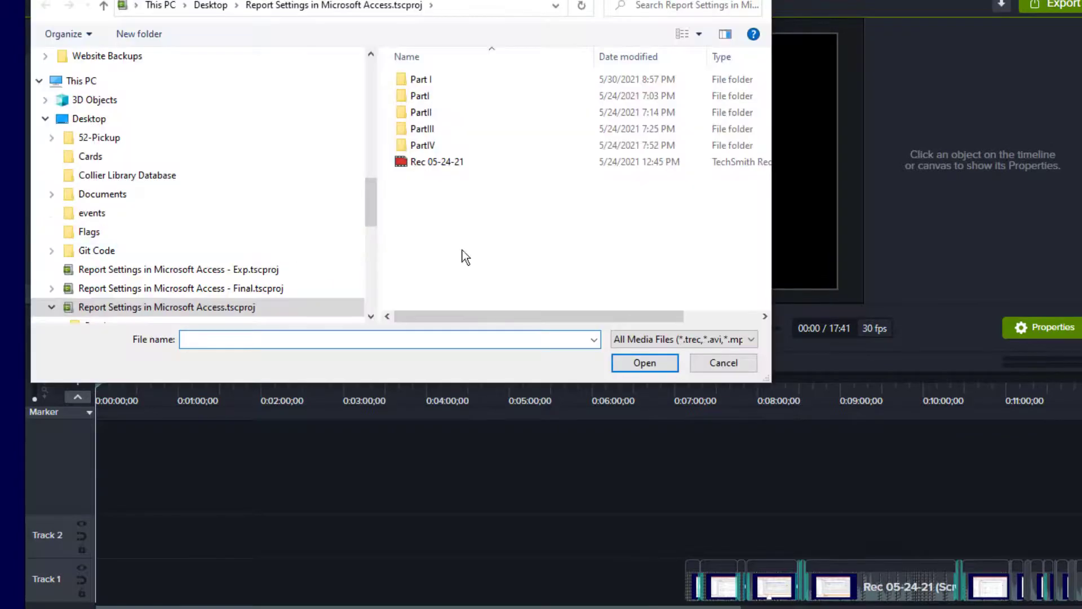
{"action": "double_click", "coordinate": [420, 79]}
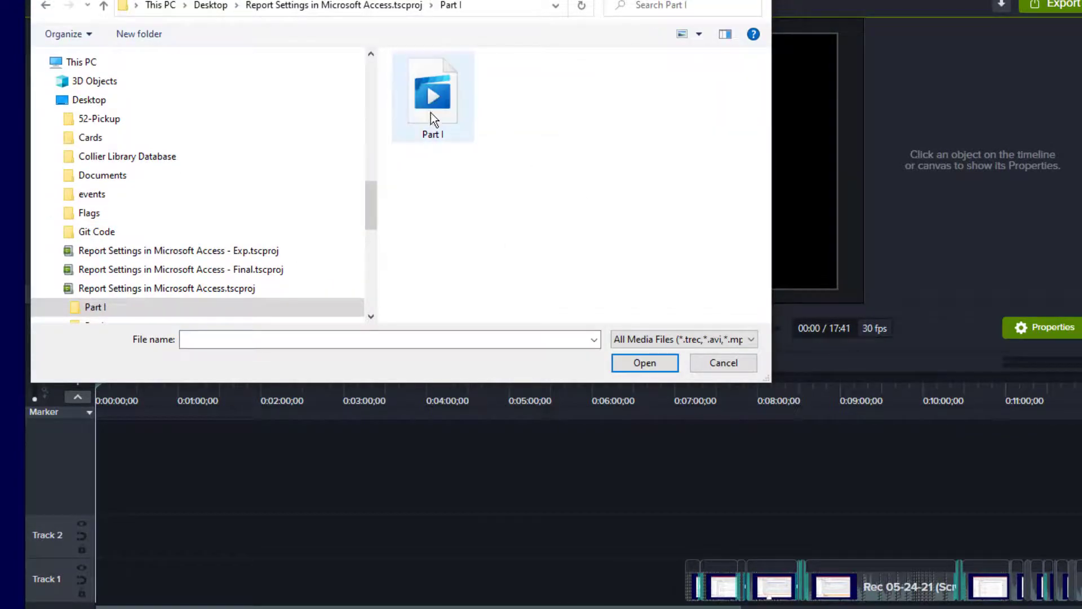
{"action": "left_click", "coordinate": [644, 363]}
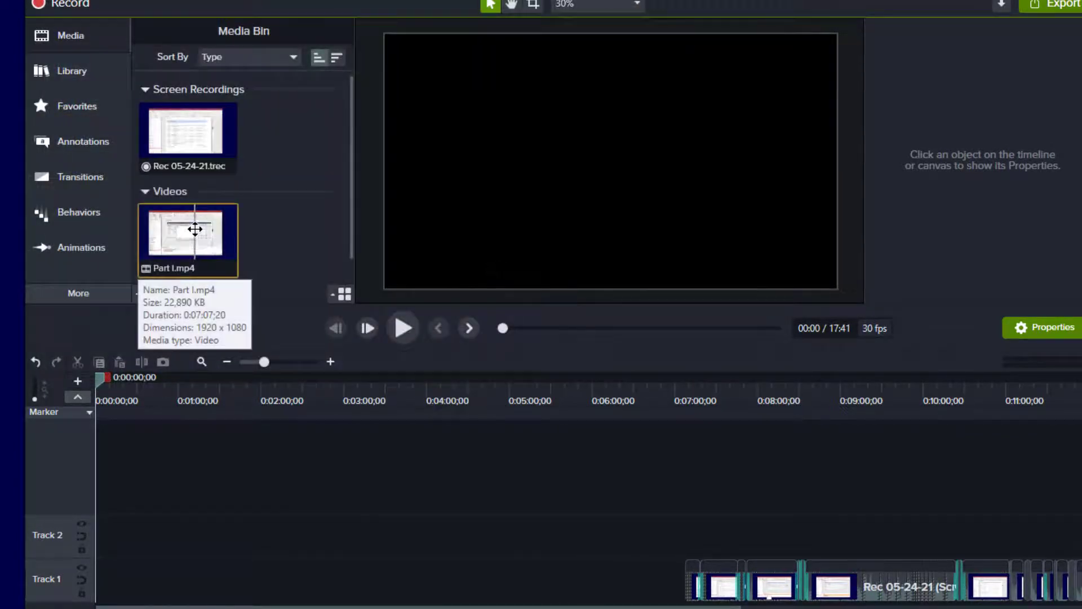
{"action": "left_click_drag", "start_coordinate": [187, 239], "coordinate": [283, 536]}
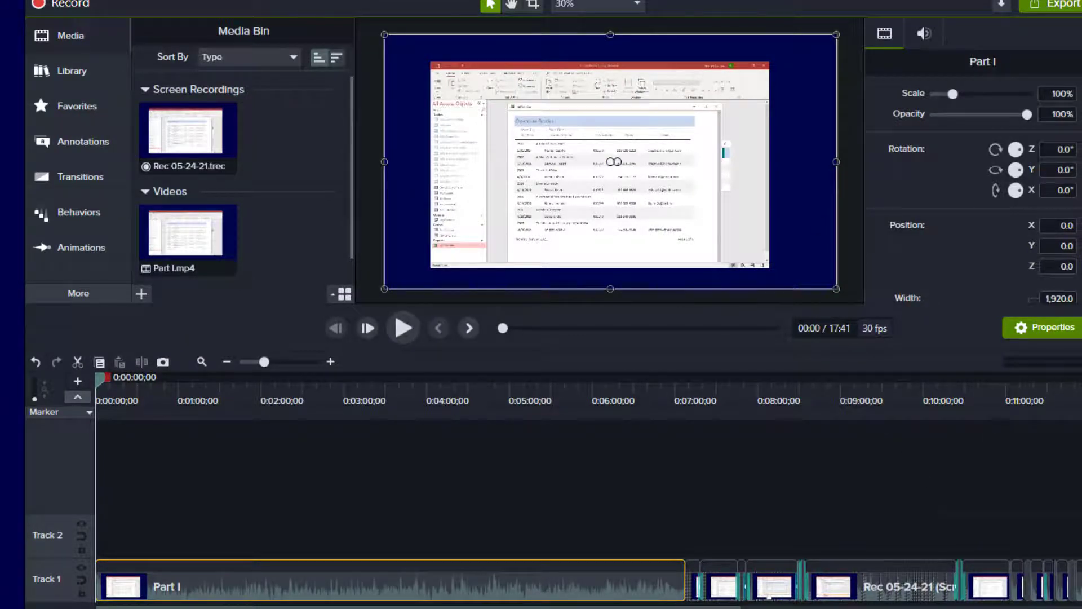
{"action": "scroll", "scroll_direction": "right", "scroll_amount": 3}
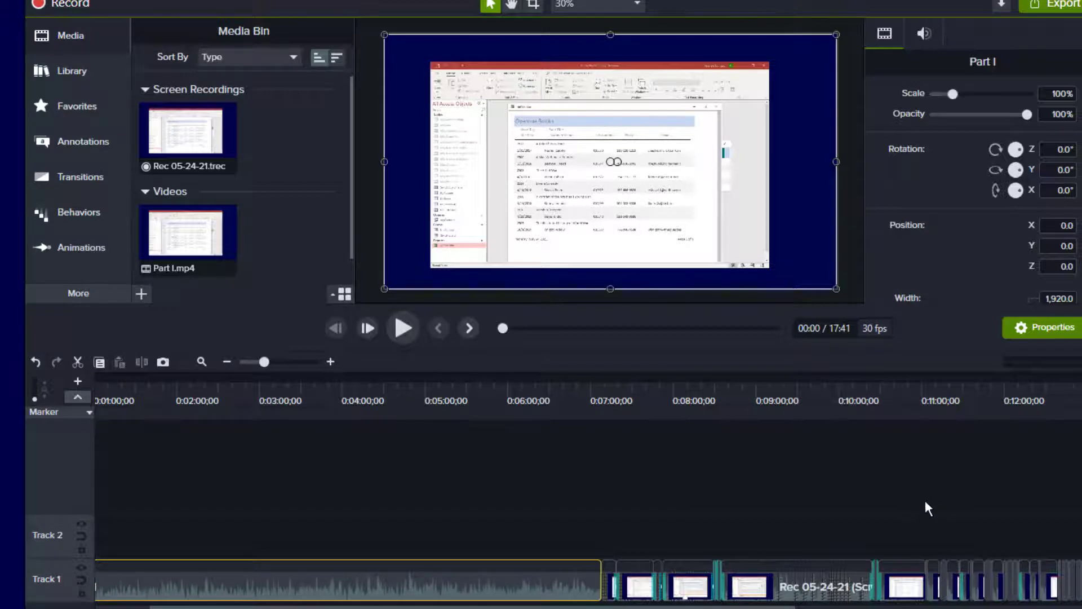
{"action": "mouse_move", "coordinate": [629, 20]}
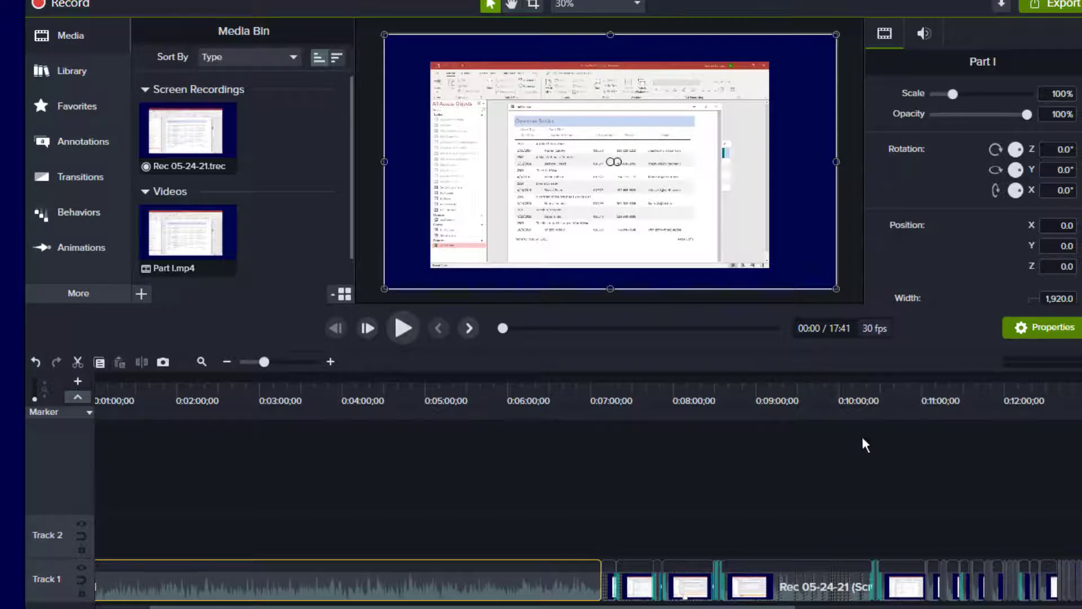
{"action": "mouse_move", "coordinate": [777, 468]}
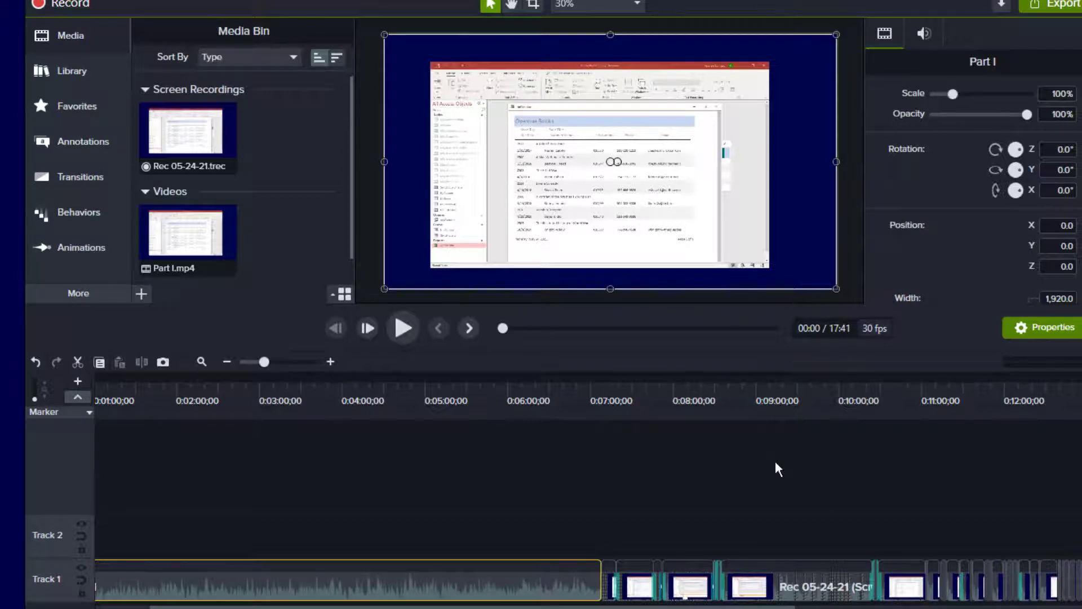
{"action": "left_click", "coordinate": [755, 588]}
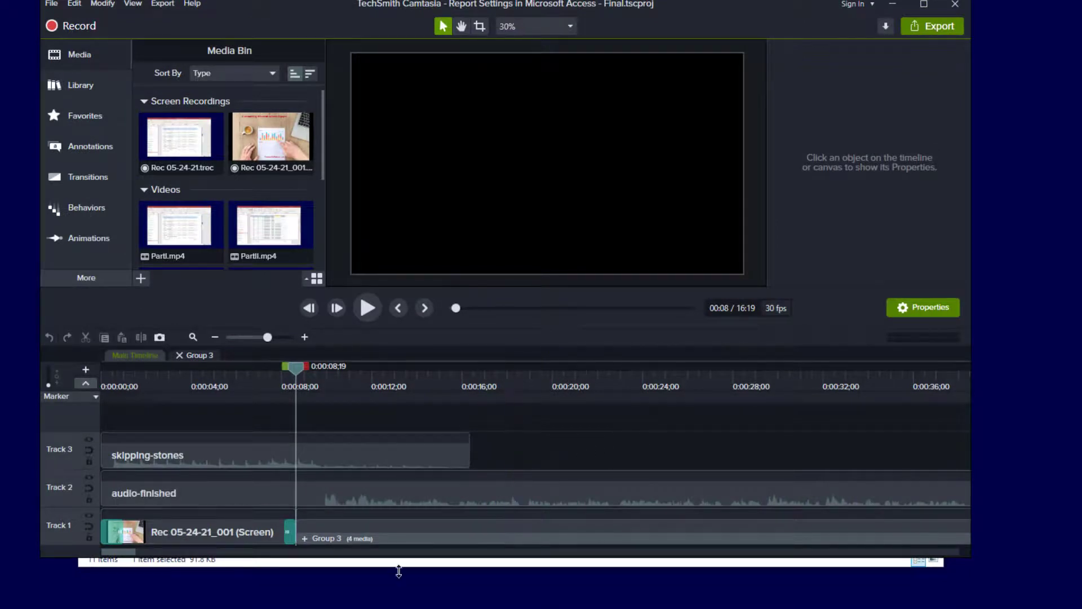
{"action": "mouse_move", "coordinate": [238, 503]}
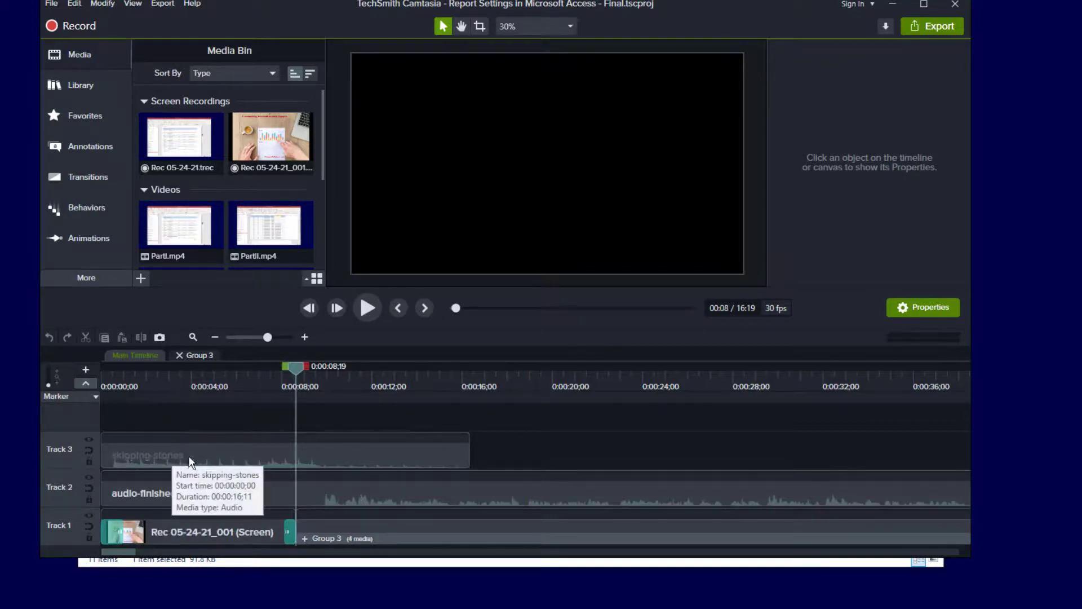
{"action": "mouse_move", "coordinate": [294, 564]}
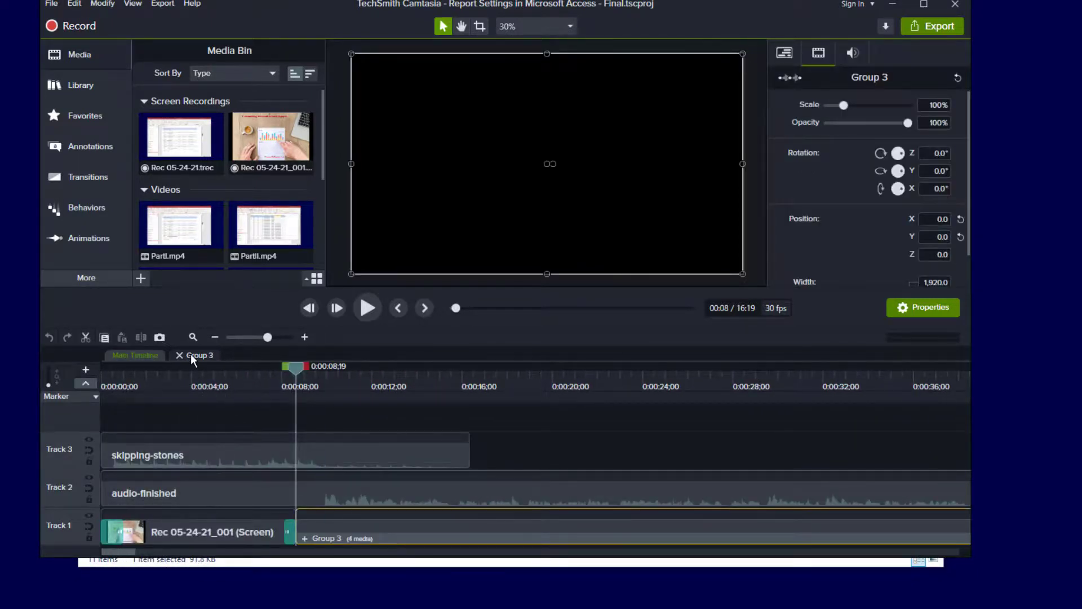
{"action": "left_click", "coordinate": [200, 356]}
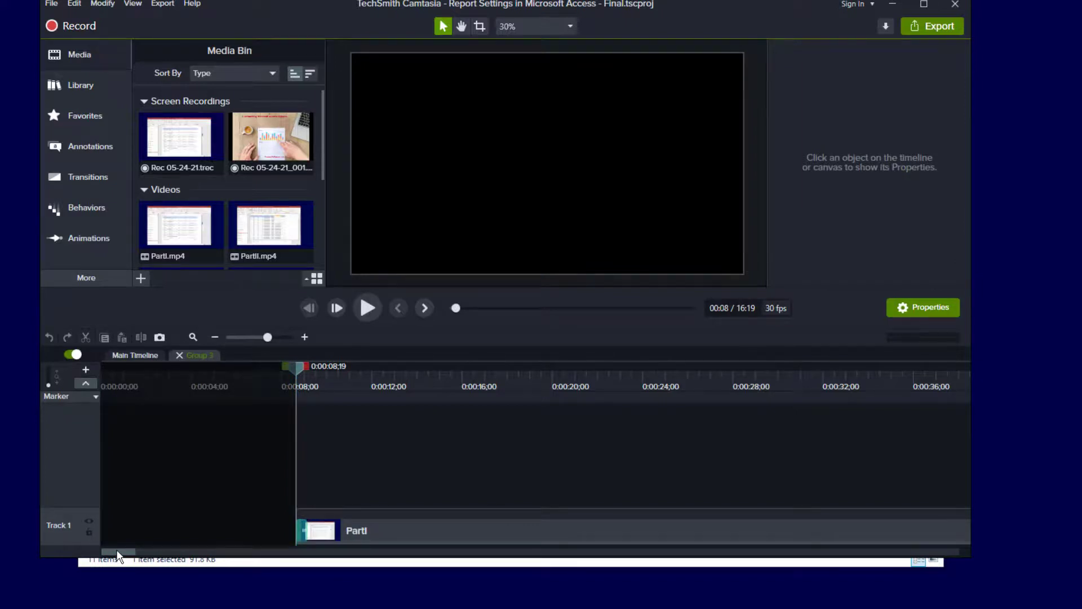
{"action": "left_click_drag", "start_coordinate": [124, 551], "coordinate": [535, 551]}
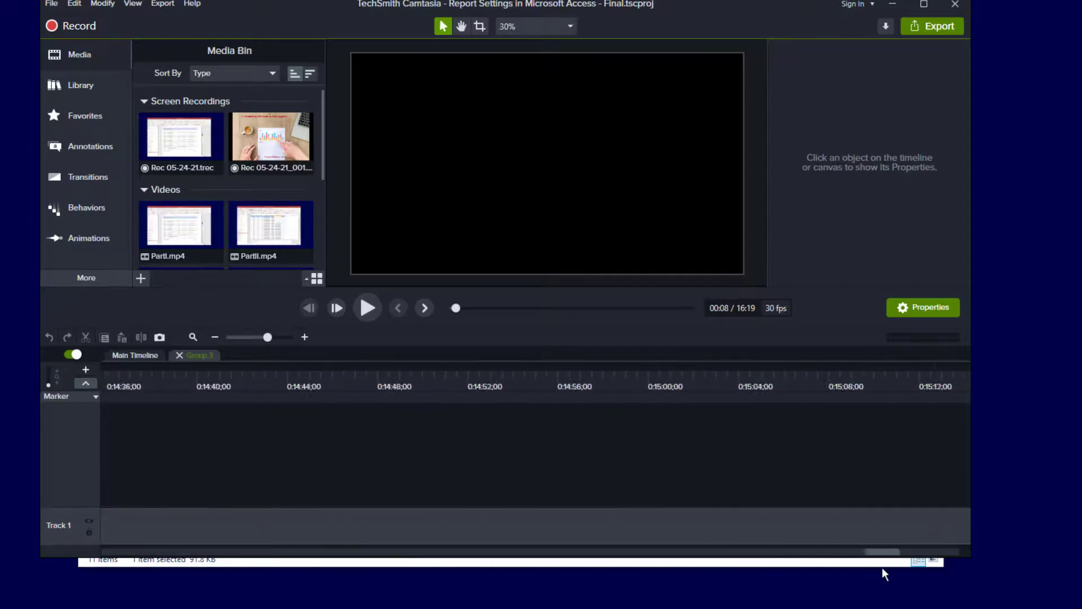
{"action": "left_click_drag", "start_coordinate": [882, 551], "coordinate": [374, 551]}
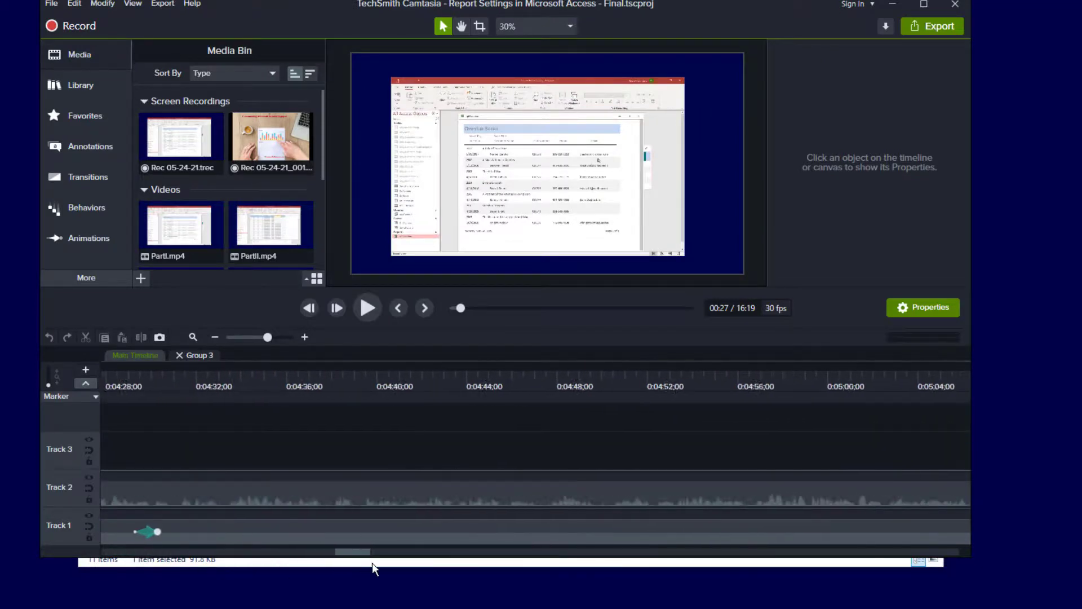
- Ripple-delete the 7:02–7:15 span, shortening the project to 16:06
{"action": "scroll", "scroll_direction": "right", "scroll_amount": 3}
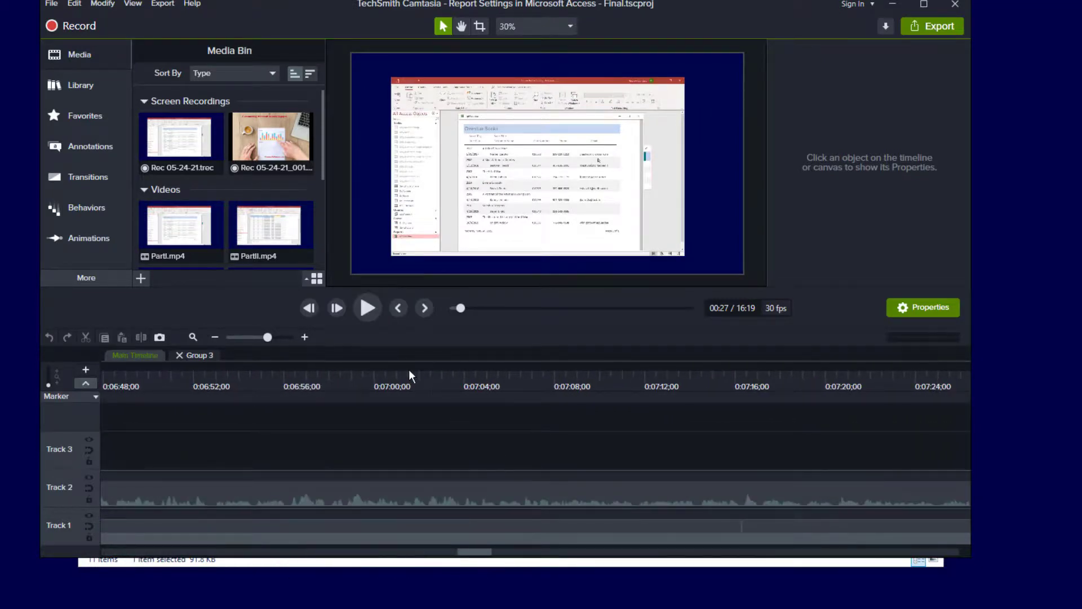
{"action": "left_click", "coordinate": [428, 384]}
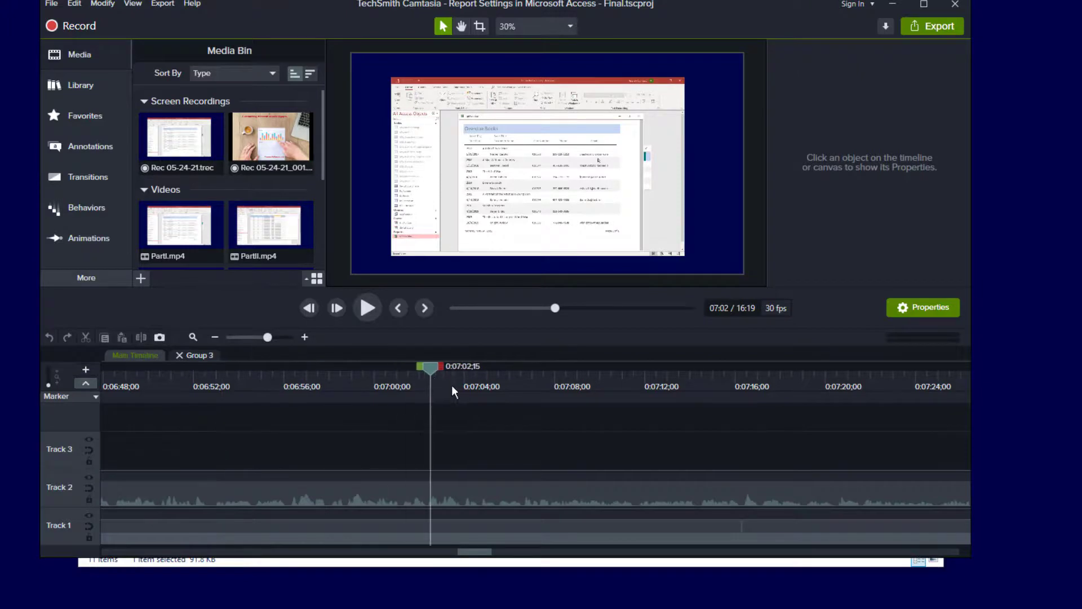
{"action": "left_click_drag", "start_coordinate": [429, 365], "coordinate": [696, 366]}
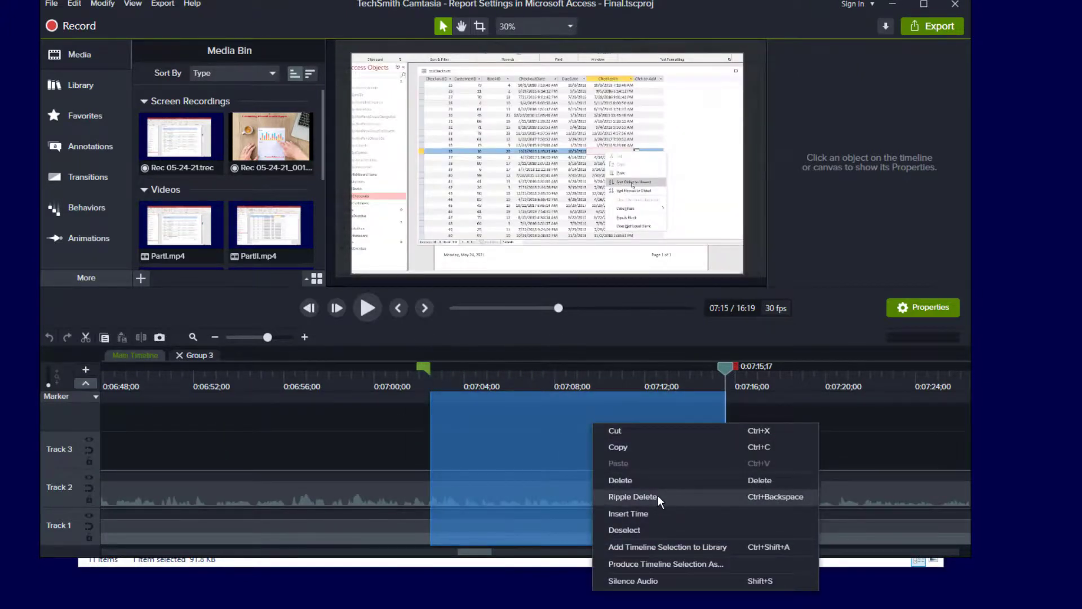
{"action": "left_click", "coordinate": [631, 496]}
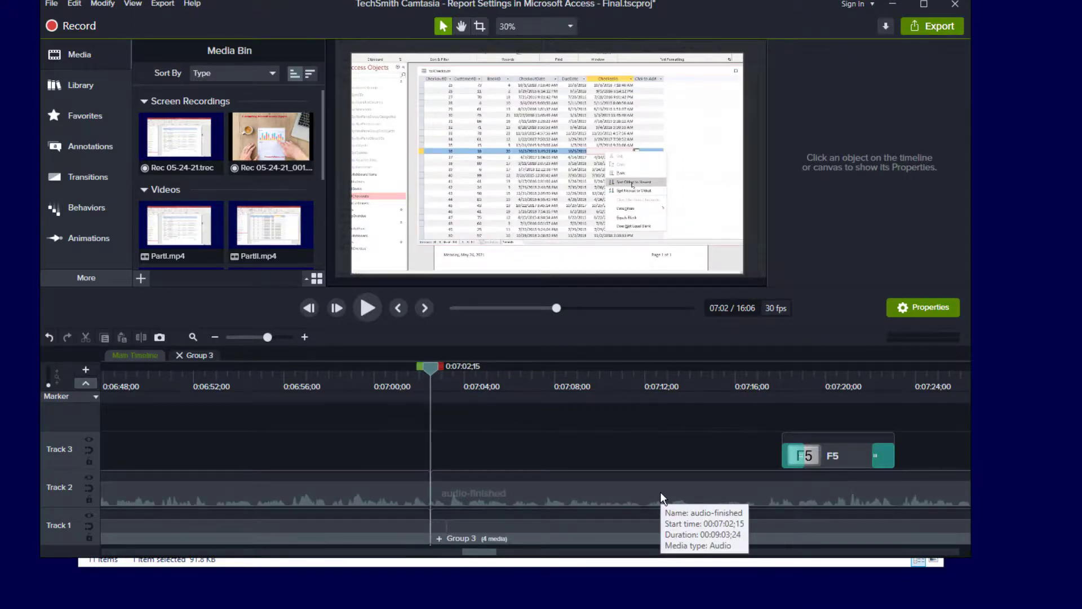
{"action": "left_click_drag", "start_coordinate": [431, 429], "coordinate": [725, 428]}
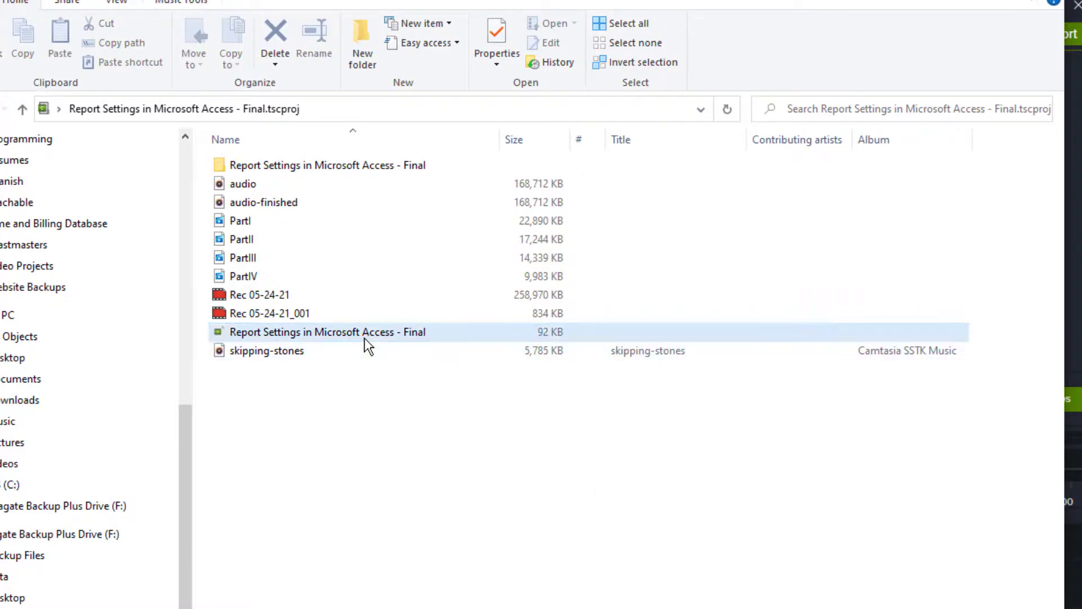
- Bring up the Final project file's actions in its File Explorer folder
{"action": "right_click", "coordinate": [328, 331]}
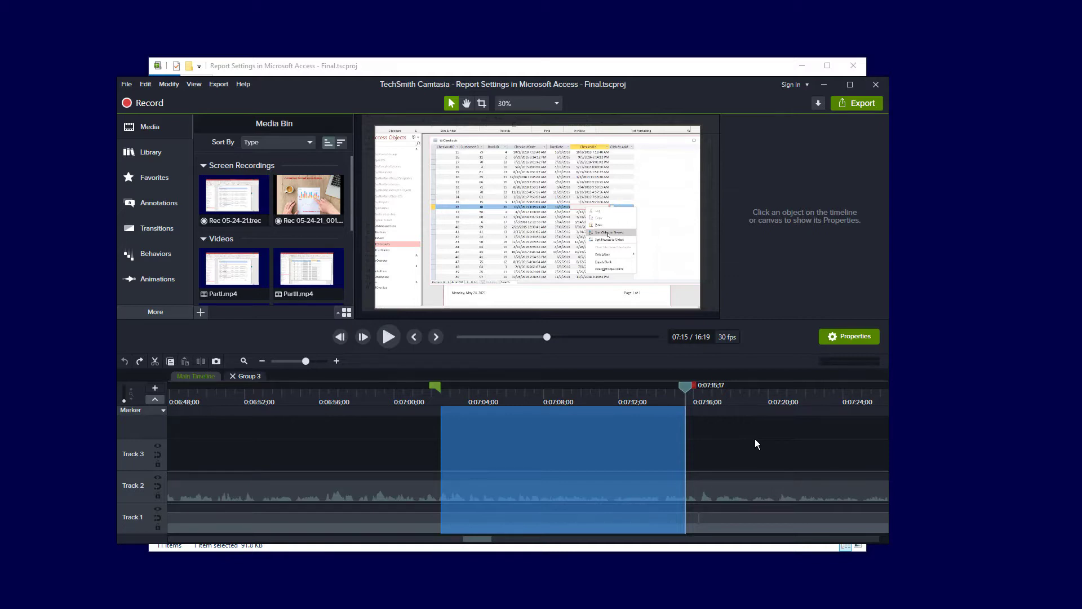
{"action": "mouse_move", "coordinate": [828, 485]}
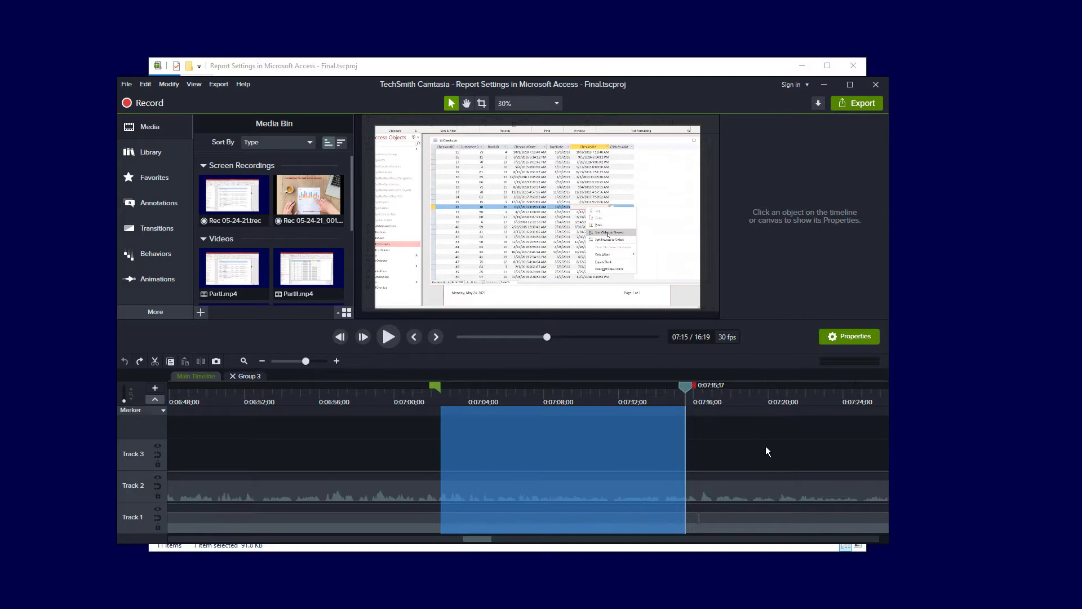
{"action": "mouse_move", "coordinate": [751, 440]}
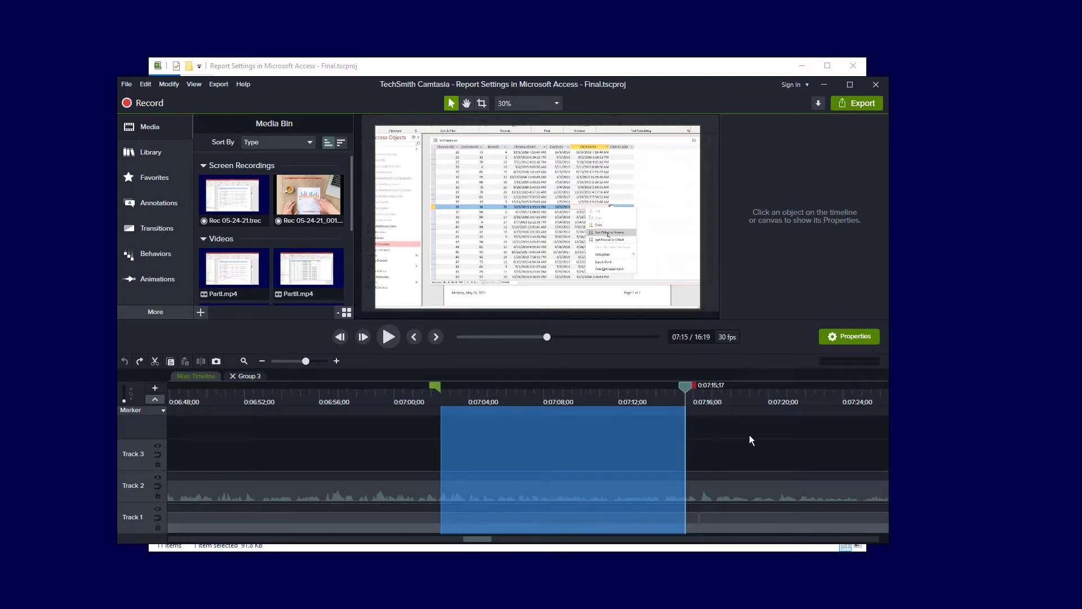